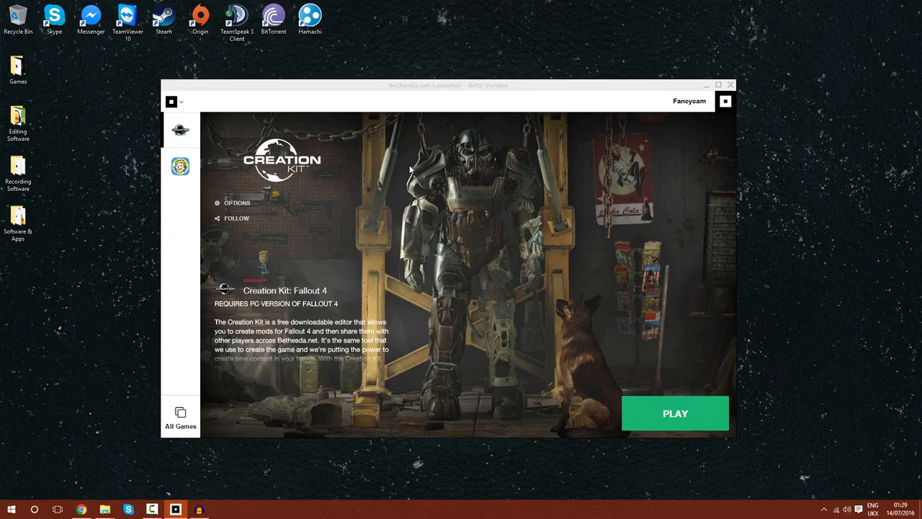
Launch Creation Kit for Fallout 4 from its page in the Bethesda.net Launcher
click(674, 413)
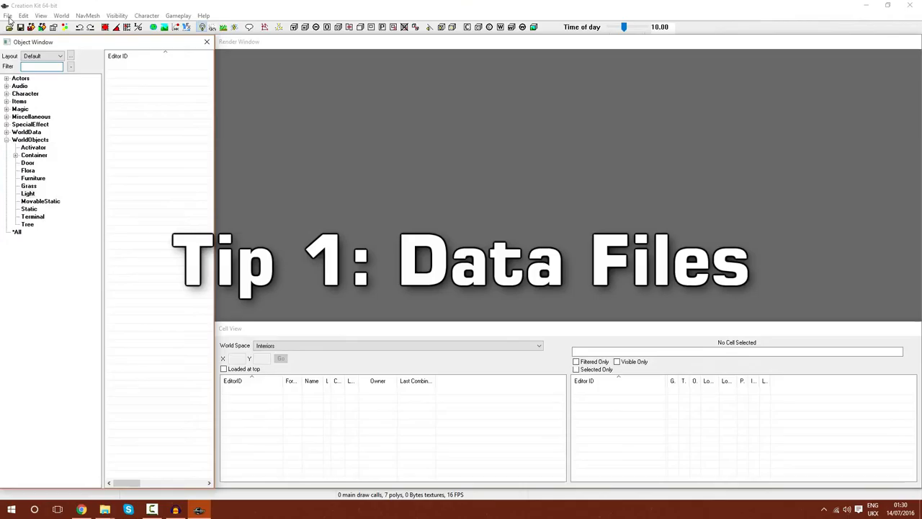
Tick and load Fallout4.esm from File > Data, producing a 431-warning report
click(10, 27)
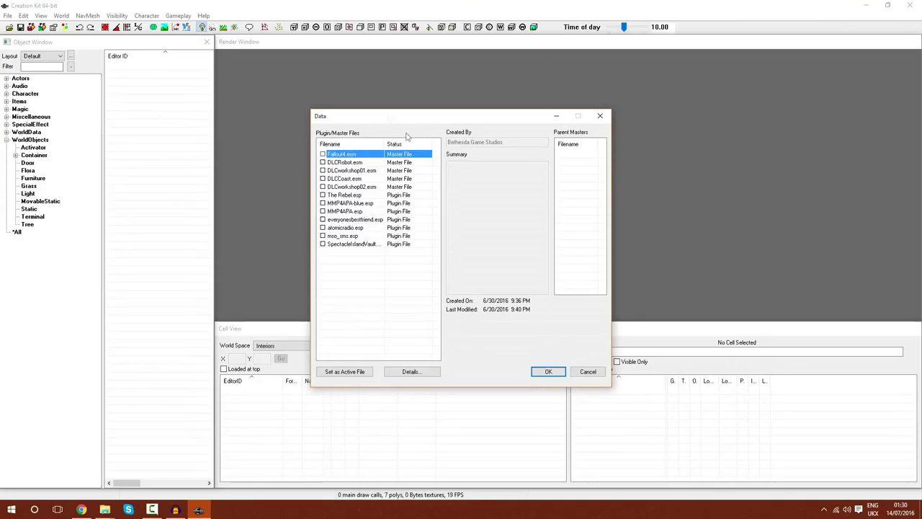
click(322, 154)
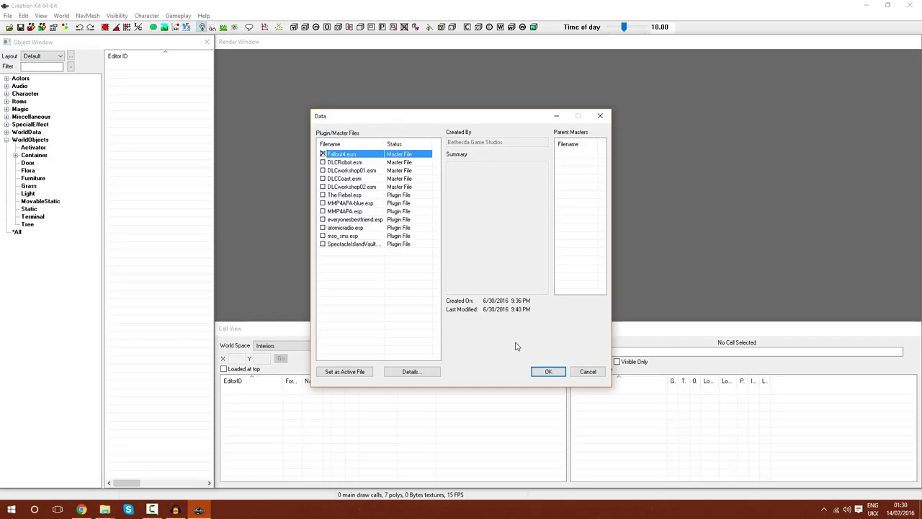
mouse_move(380, 266)
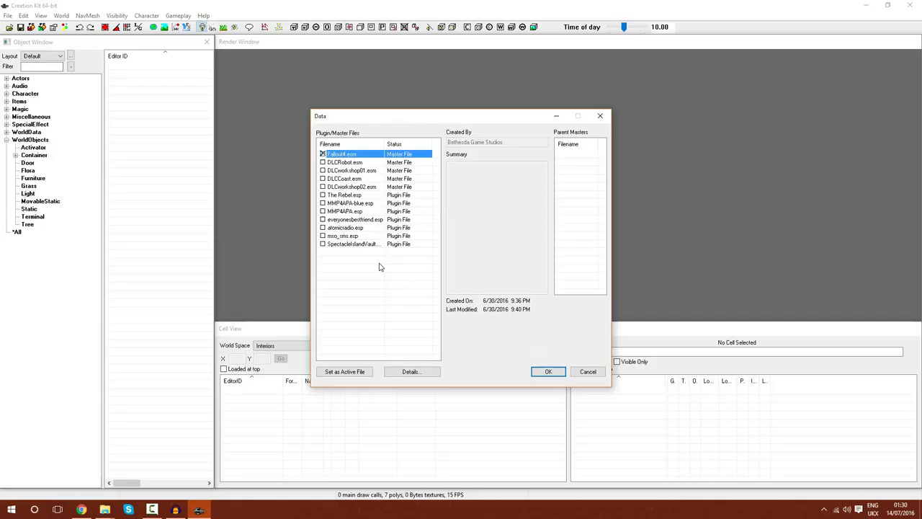
mouse_move(335, 260)
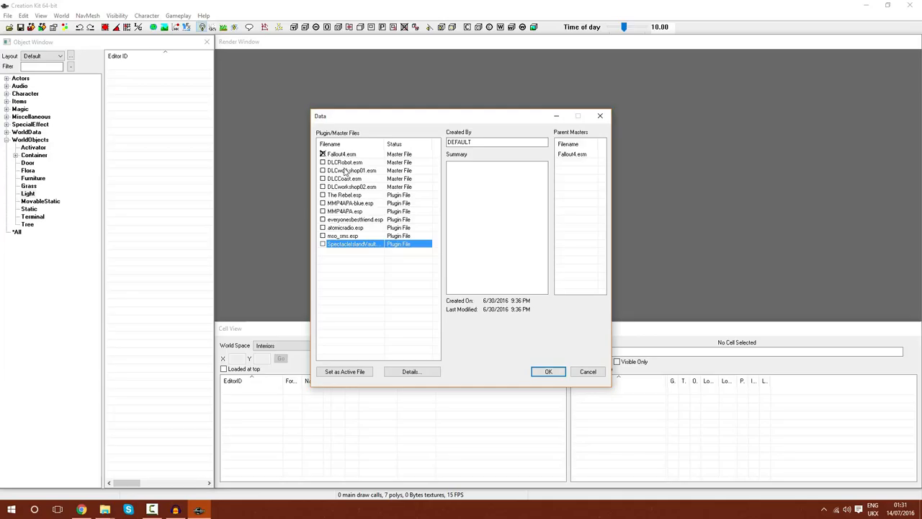
click(342, 154)
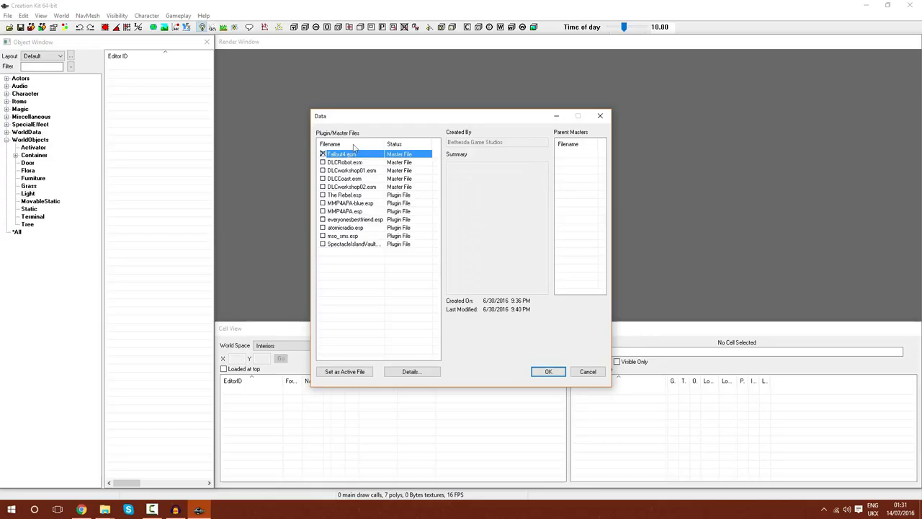
click(548, 371)
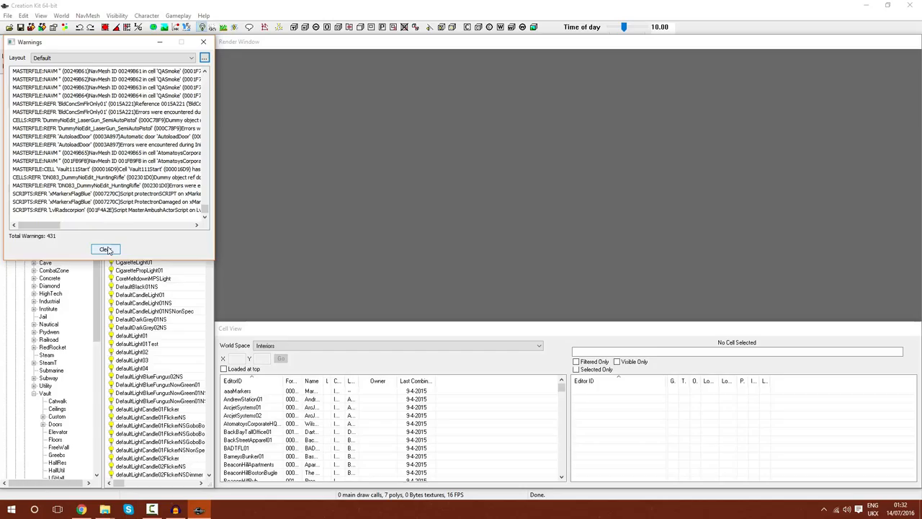
Dismiss the warnings report and exit Creation Kit
click(105, 248)
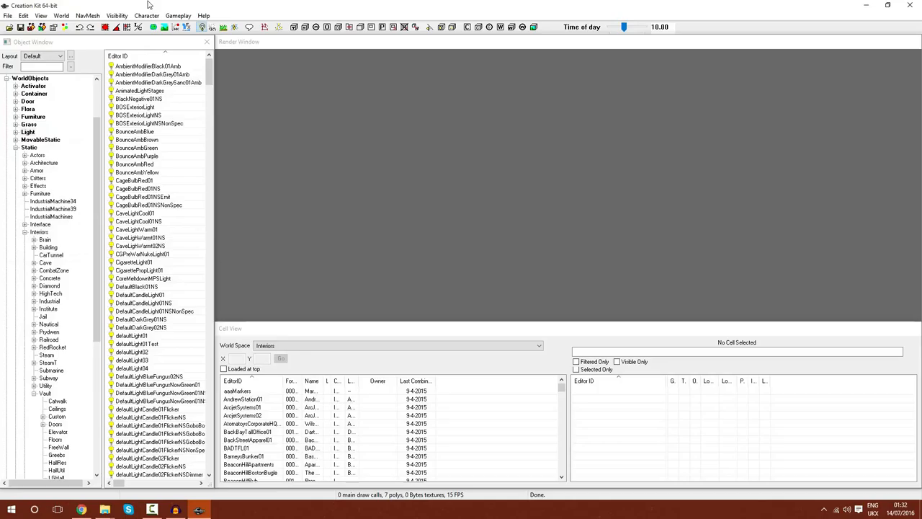
click(21, 26)
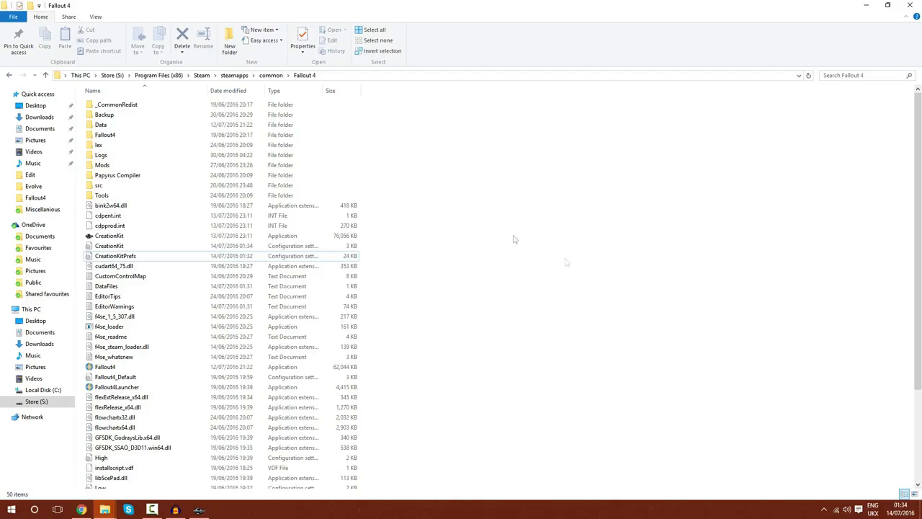
Add bAllowMultipleMasters=1 to CreationKit.ini in Notepad
click(115, 255)
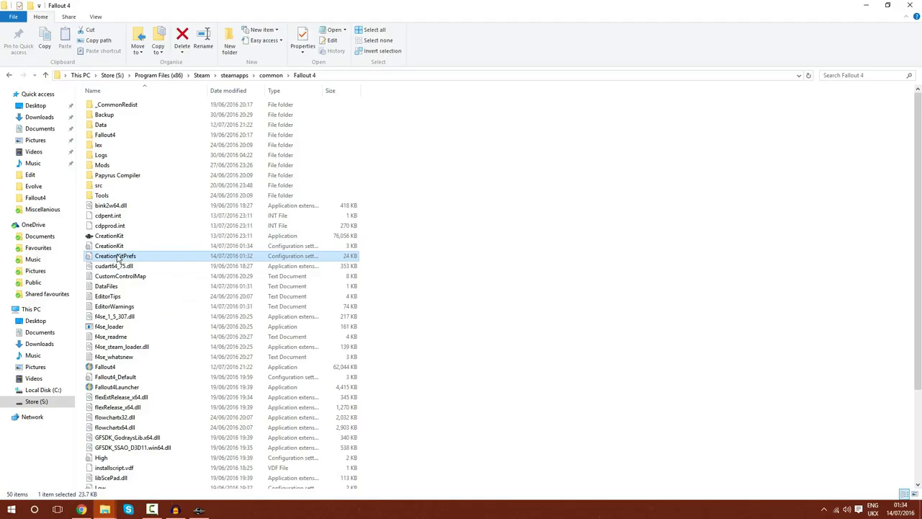
right_click(108, 246)
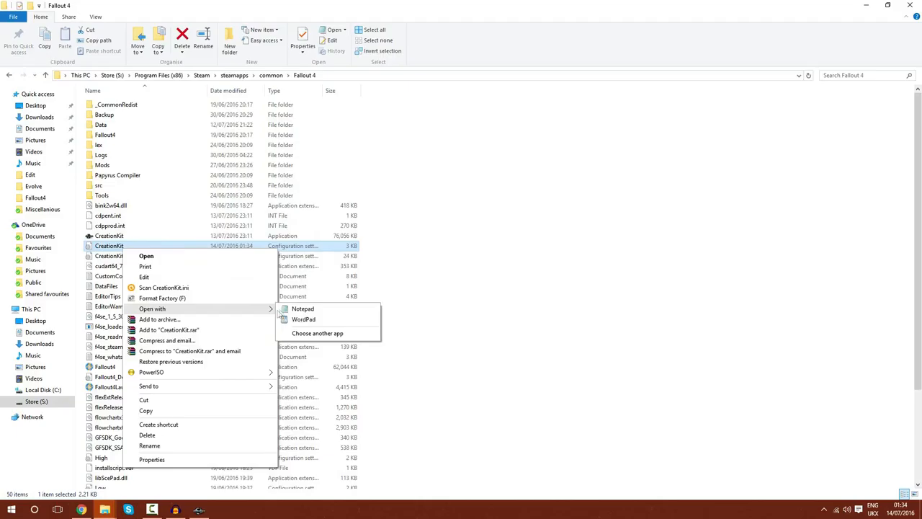
click(303, 308)
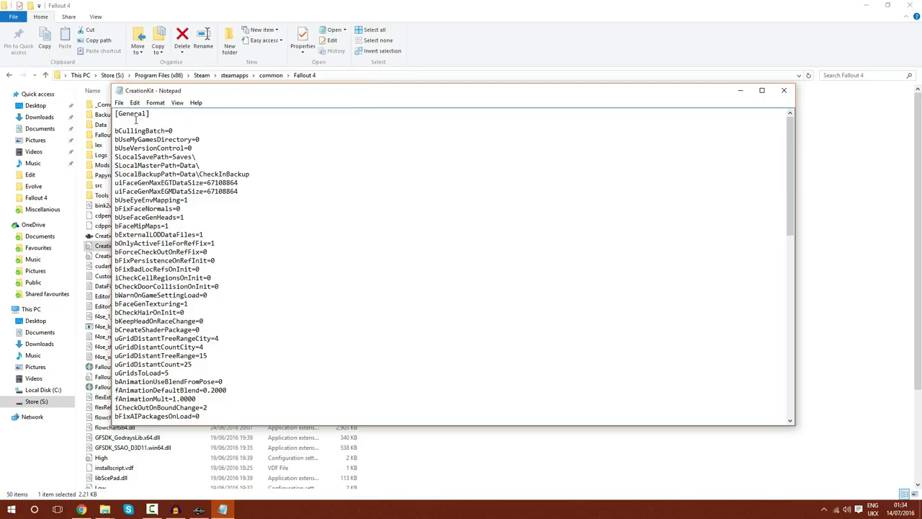
text(bAllowMultipleMasters=1)
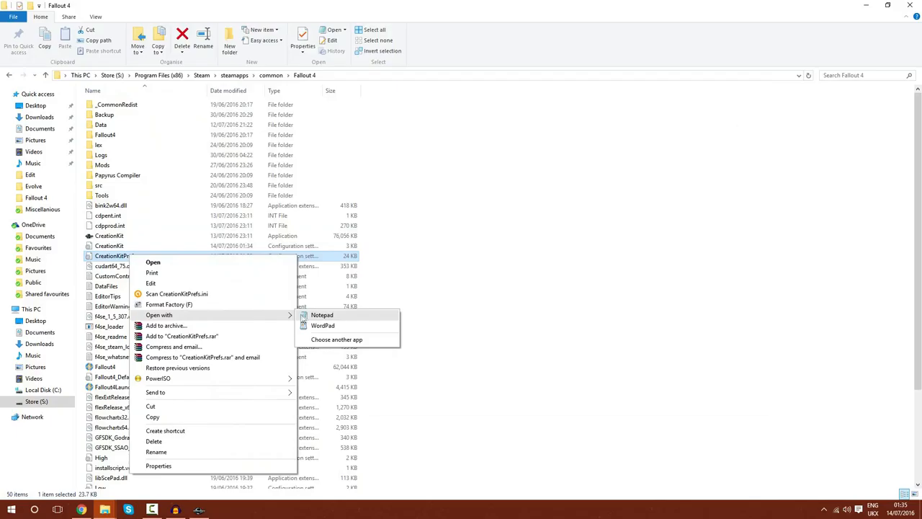
Go to the Documents\My Games\Fallout4 settings folder in File Explorer
click(321, 315)
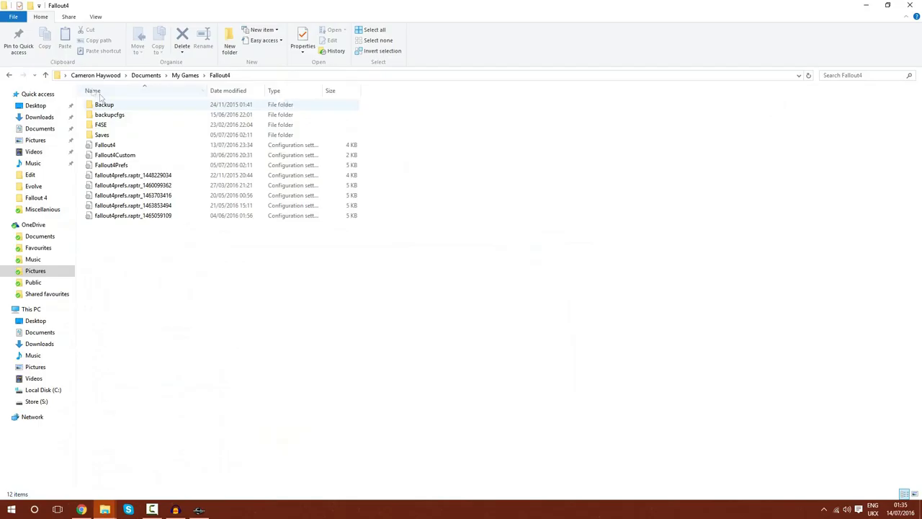
Open Fallout4.ini from My Games\Fallout4 in Notepad
click(133, 175)
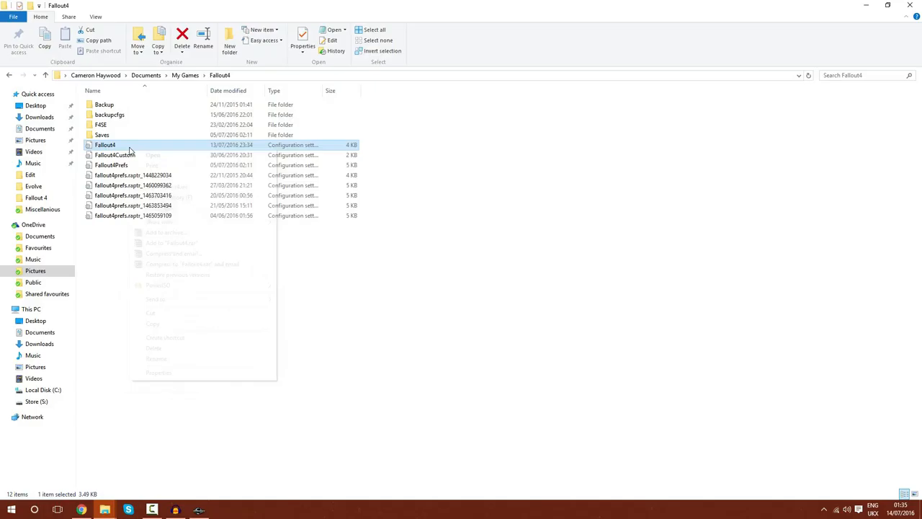
click(152, 155)
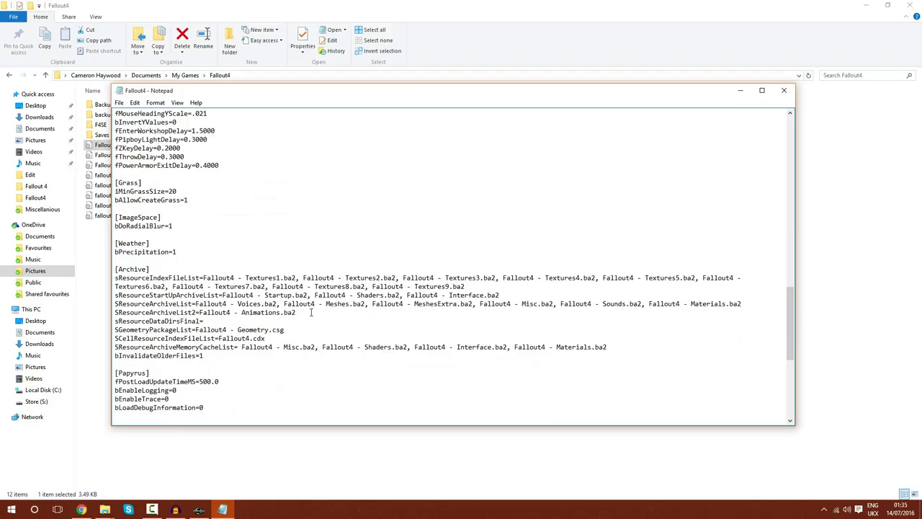
Append DLCCoast, DLCRobot and DLCworkshop01 Main.ba2 archives to SResourceArchiveList2
text(, DLCCoast - Main.ba2, DLCRobot - Main.ba2, DLCworkshop01 - Main.ba2)
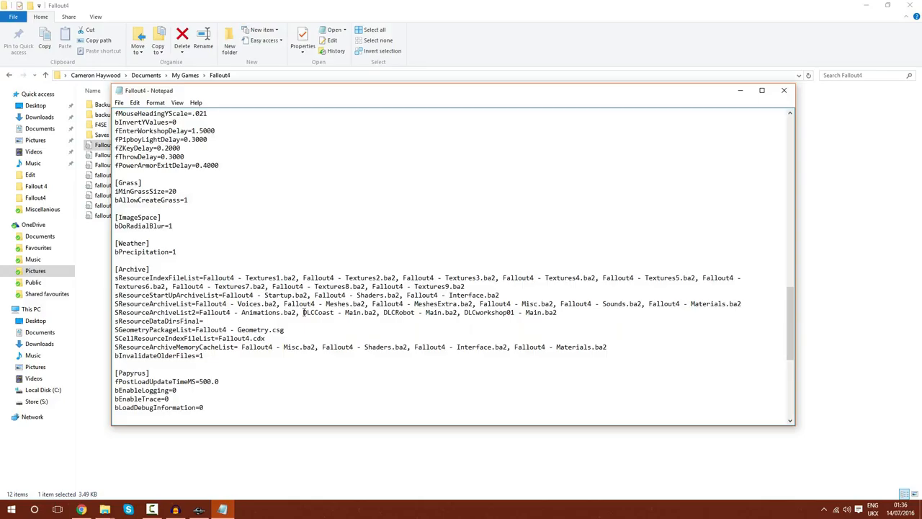
double_click(397, 313)
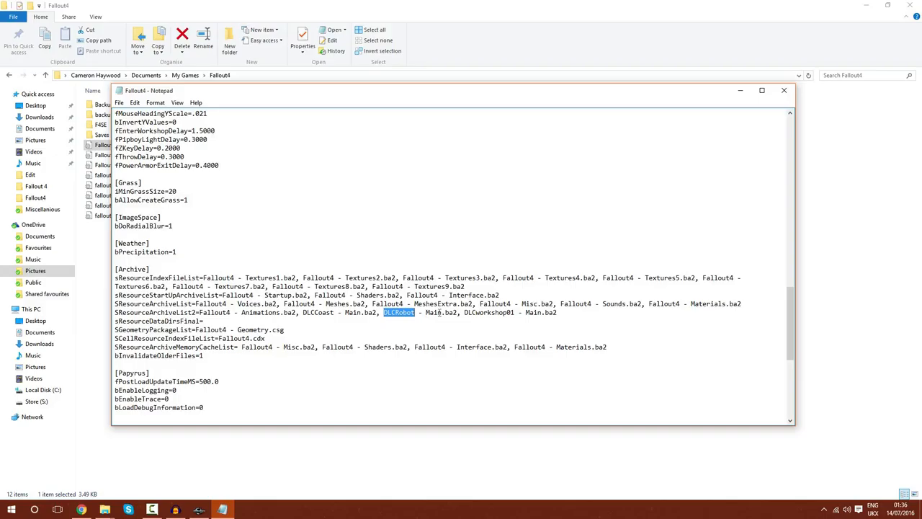
double_click(489, 312)
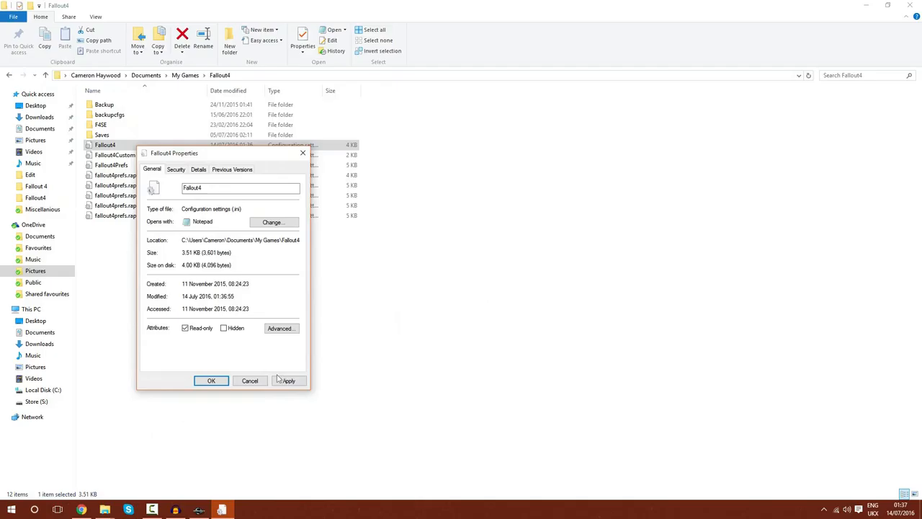
Apply the read-only attribute to Fallout4.ini and relaunch Creation Kit
click(211, 380)
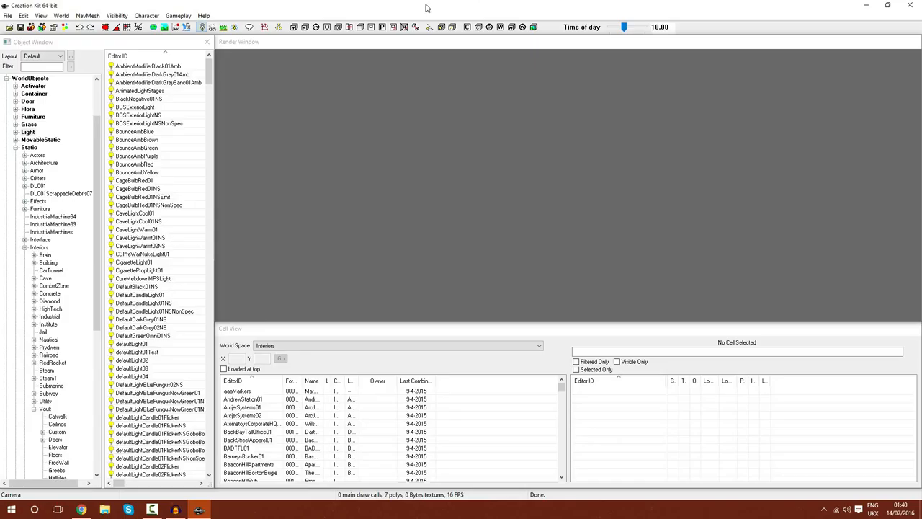
click(41, 16)
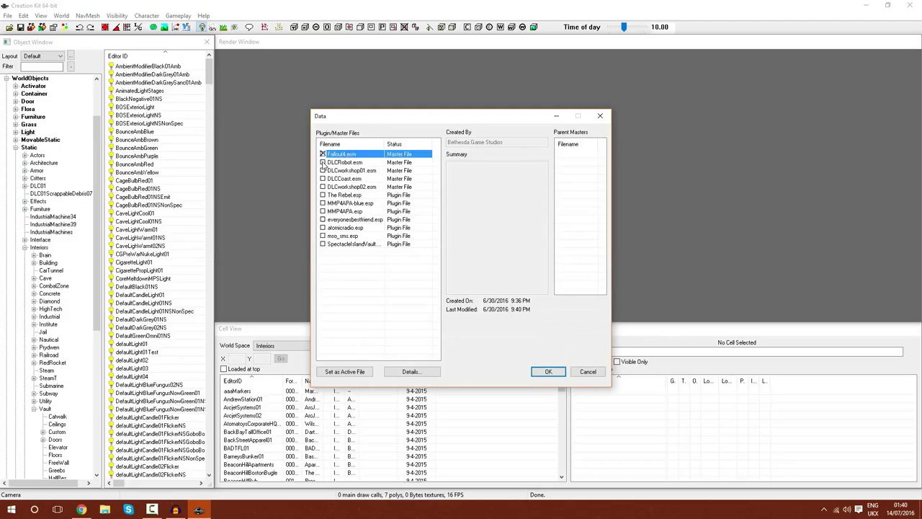
click(323, 162)
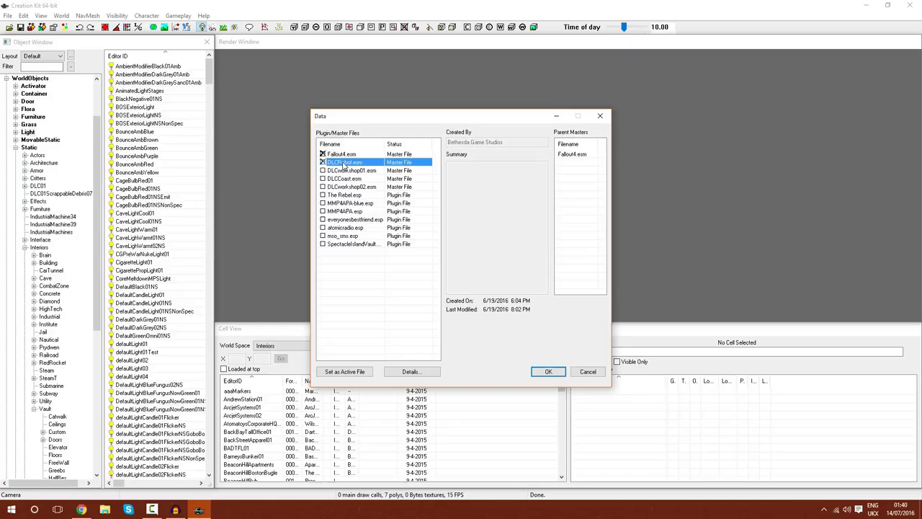
click(548, 370)
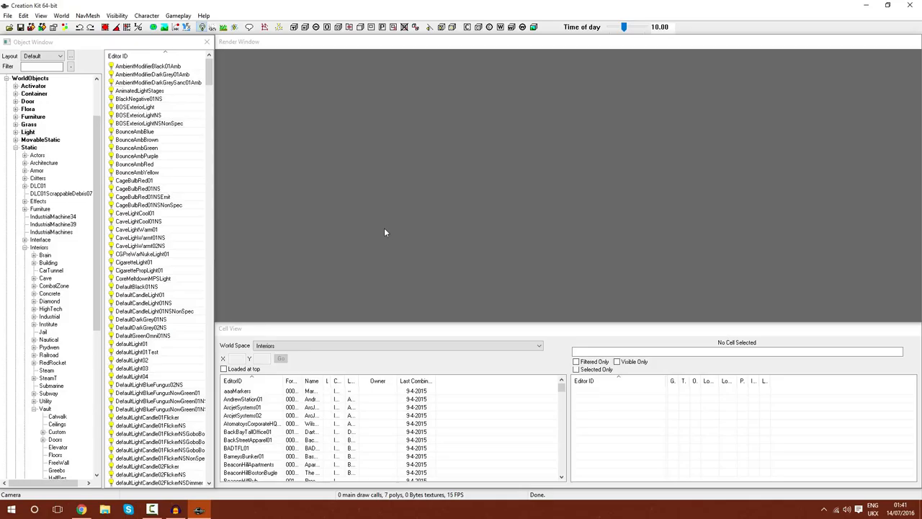
Load the SpectacleIslandVault.esp plugin through File > Data
click(41, 66)
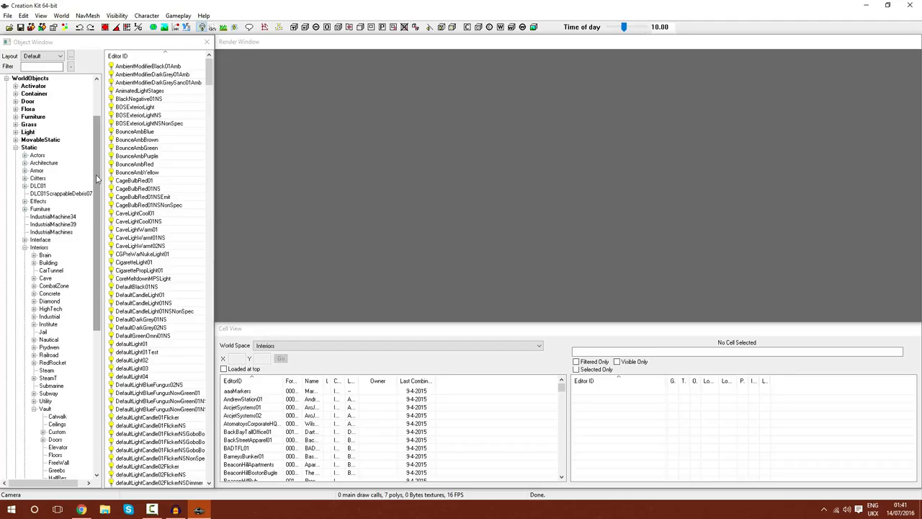
click(7, 15)
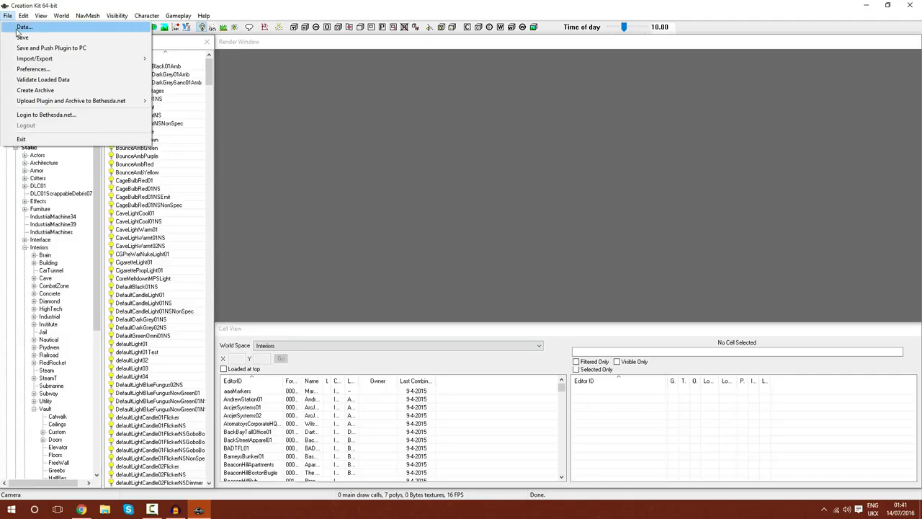
click(25, 27)
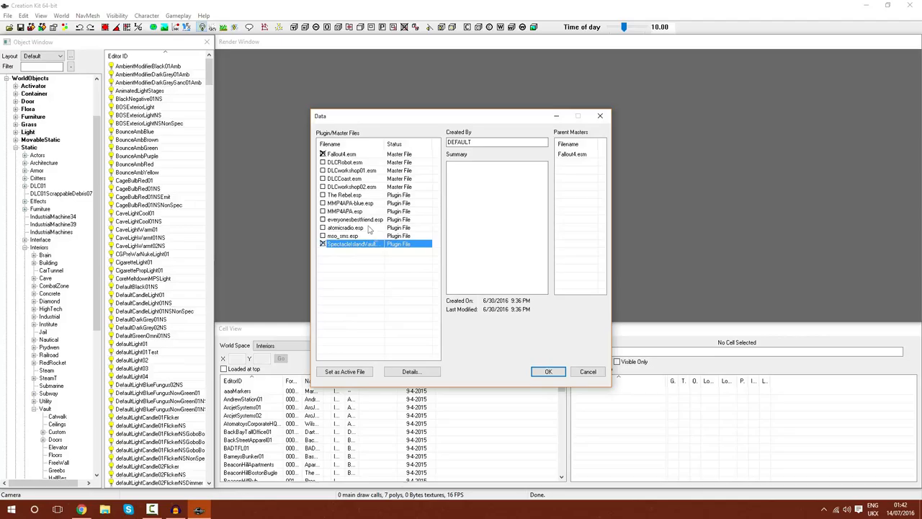
click(548, 371)
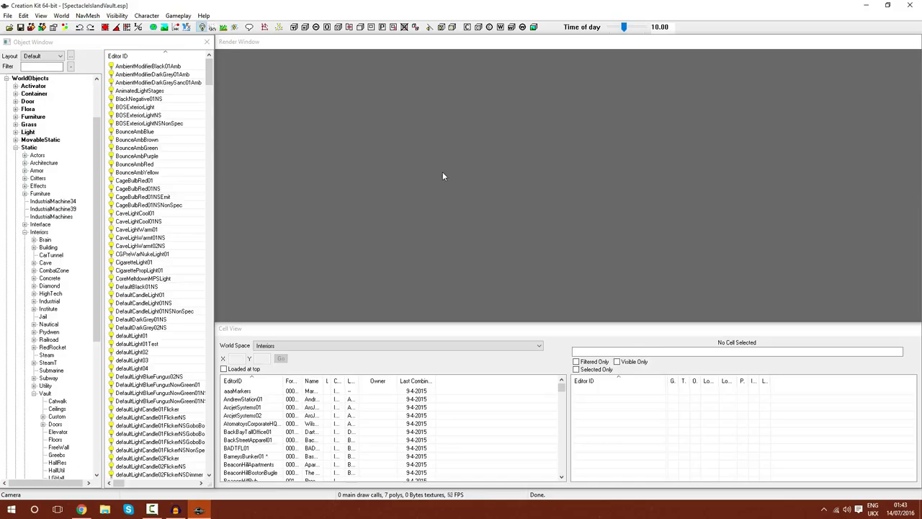
mouse_move(388, 425)
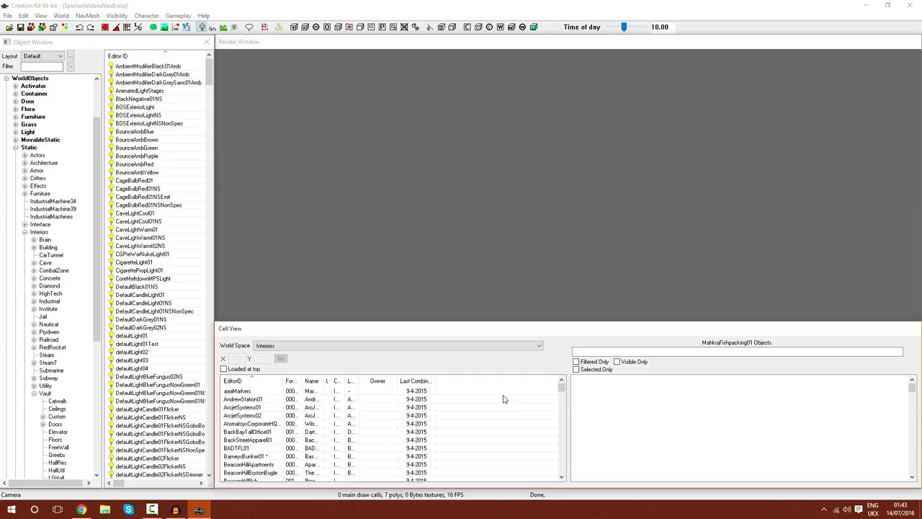
Select the MMGSpectacleIslandVault interior cell to list its navmesh and cave rocks
click(252, 390)
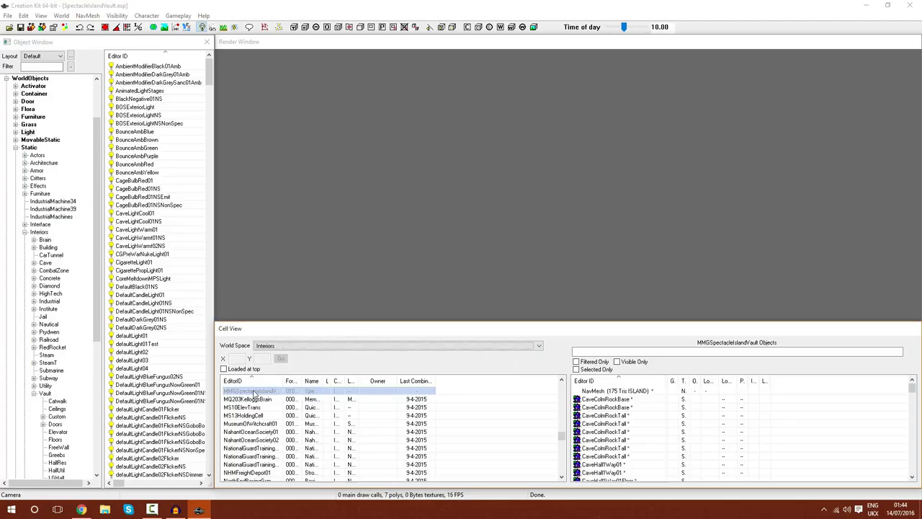
Load the MMGSpectacleIslandVault interior cell from the Cell View list into the Render Window
double_click(249, 390)
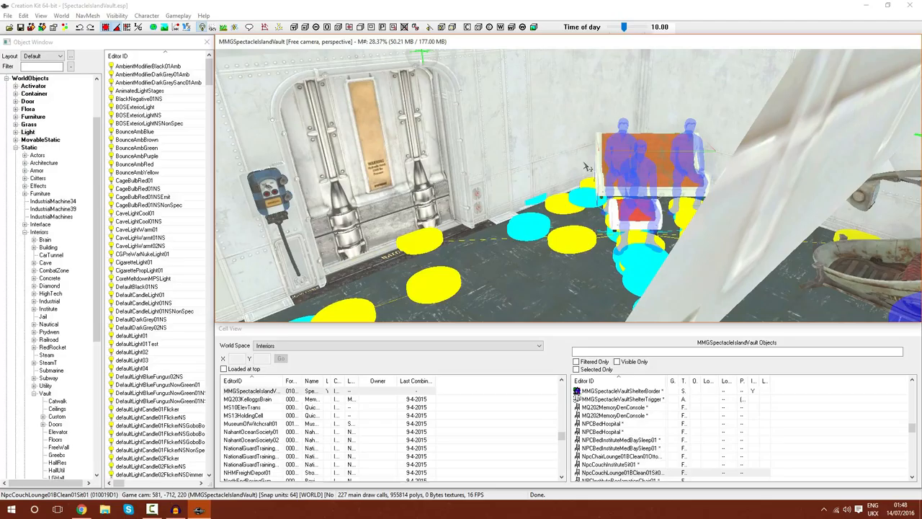
click(645, 166)
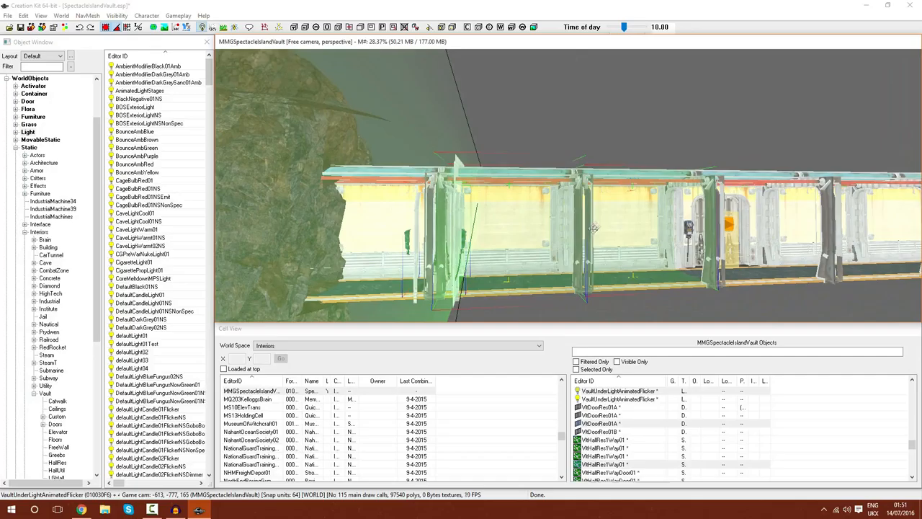
mouse_move(632, 118)
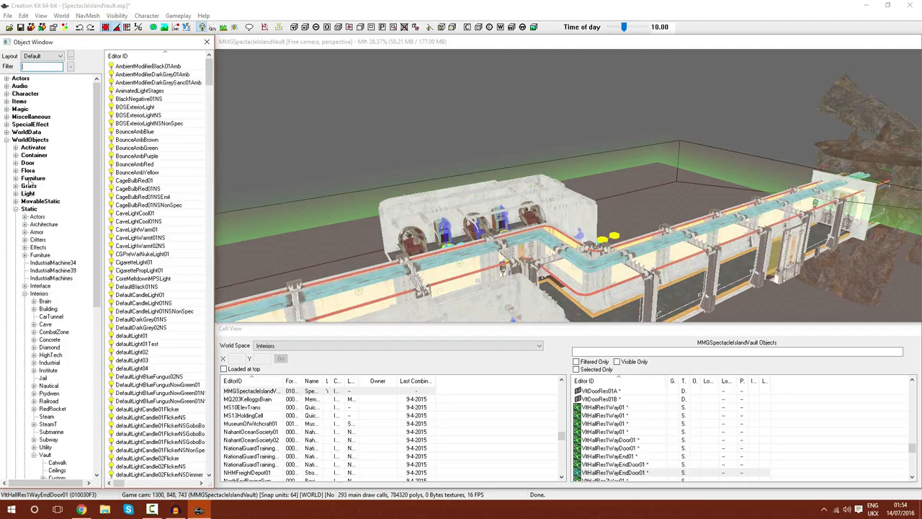
Browse WorldObjects > Static > Interiors > Vault > Doors to list statics like VltDoorRes01
click(39, 178)
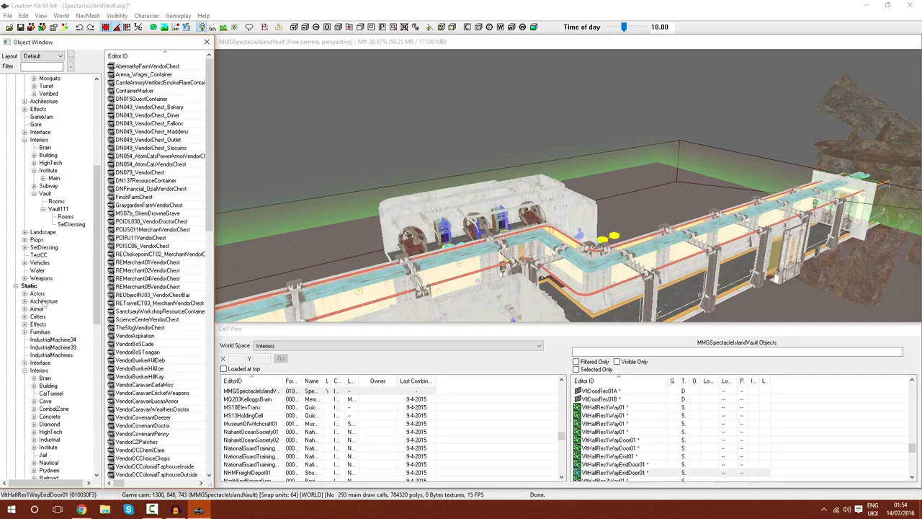
click(32, 178)
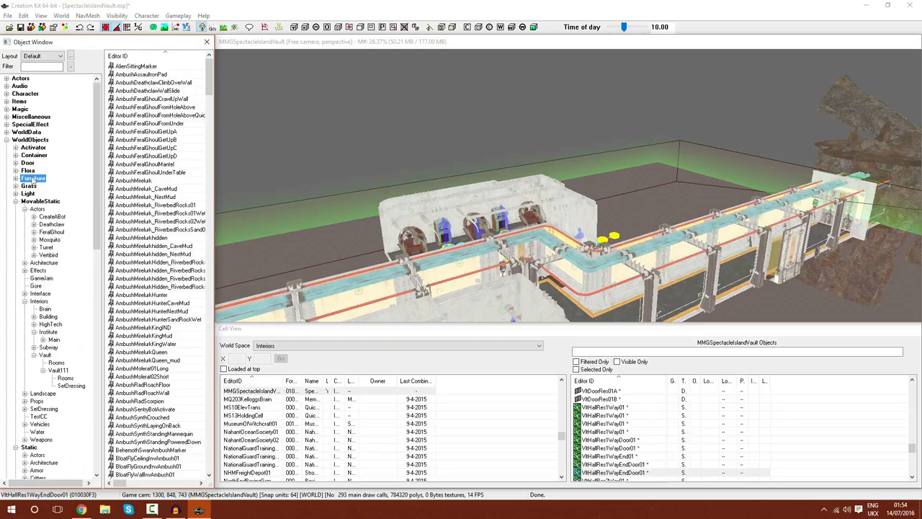
click(39, 178)
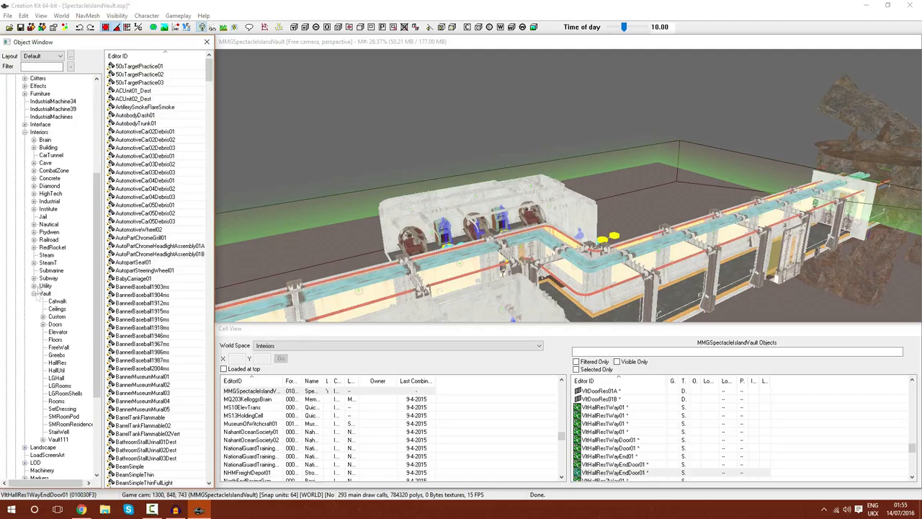
click(56, 323)
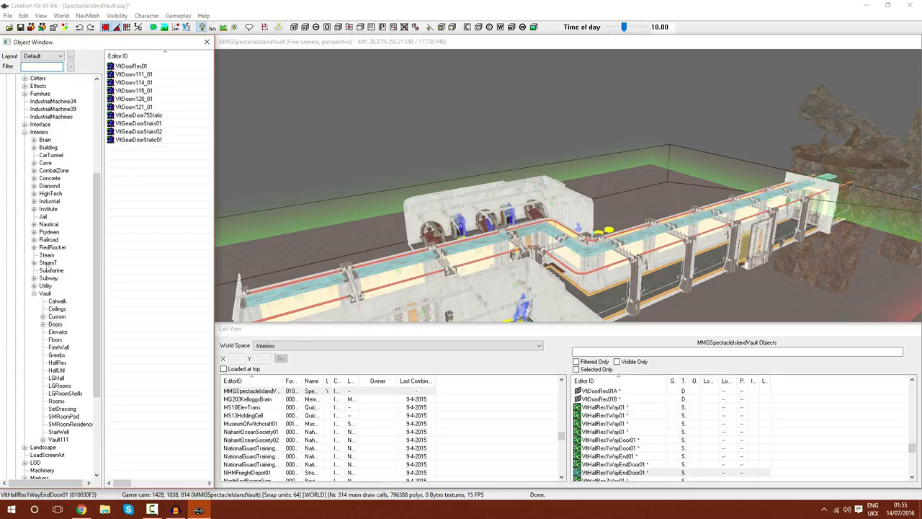
Filter the Object Window to show CryoPod furniture, viewing the vault rooms from overhead
text(res)
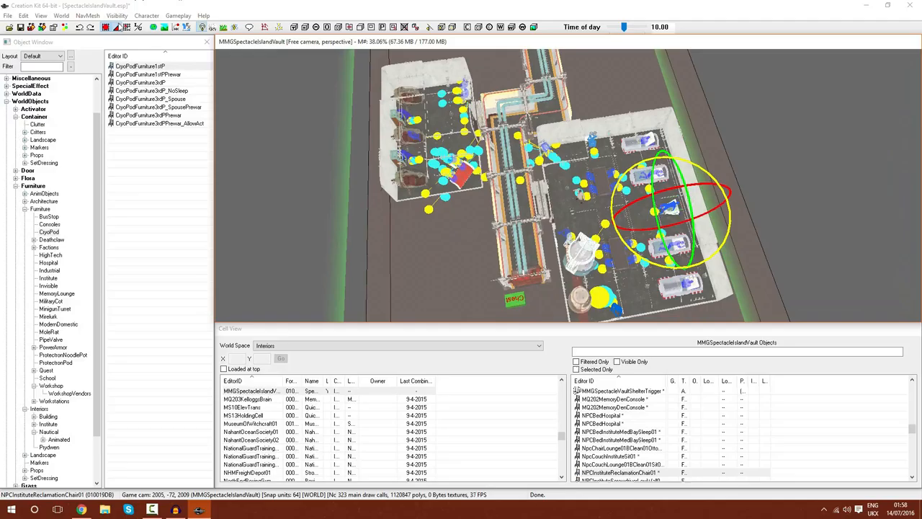
Open Recast-Based Generation settings from the NavMesh menu, showing cell size 8, agent height 128
click(88, 15)
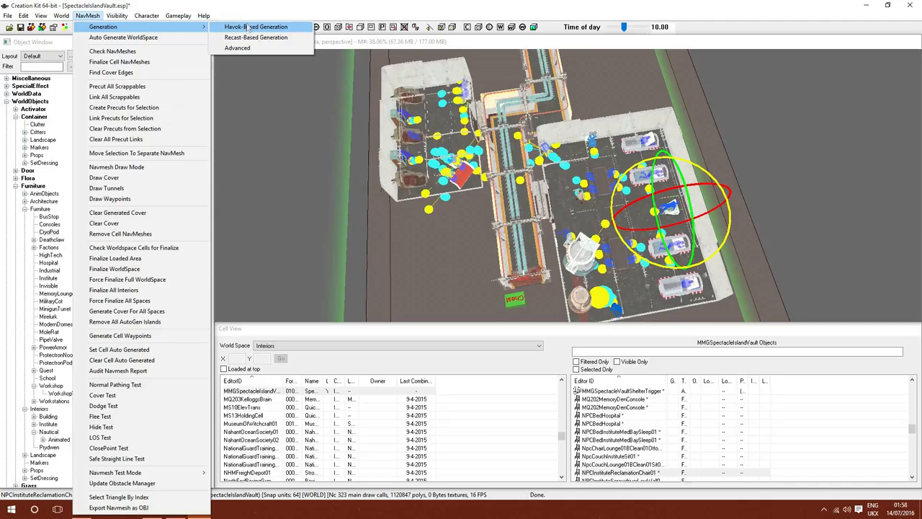
click(256, 37)
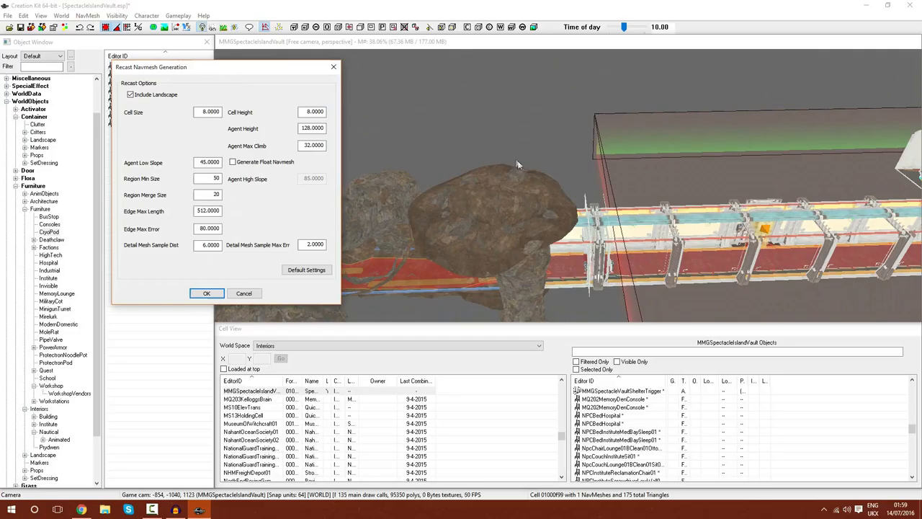
mouse_move(472, 196)
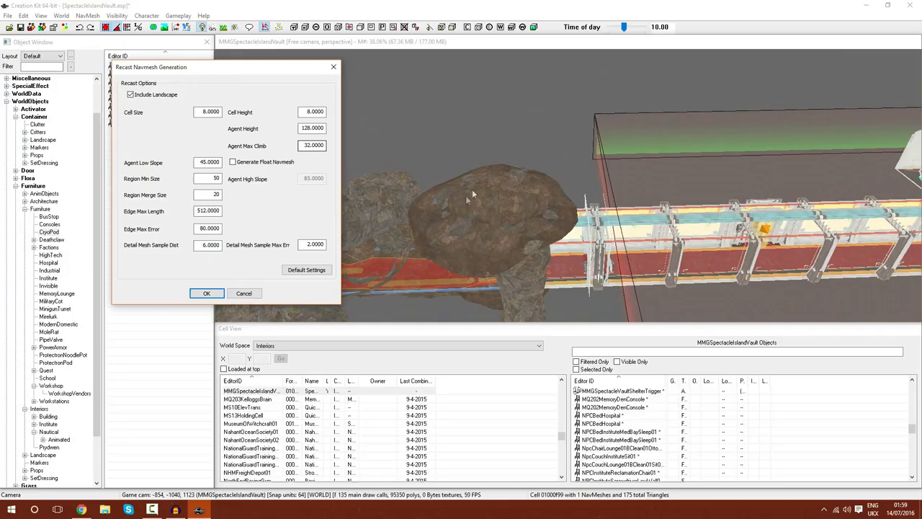
Accept the Recast settings to generate navmesh over the vault floors and rock surfaces
click(207, 294)
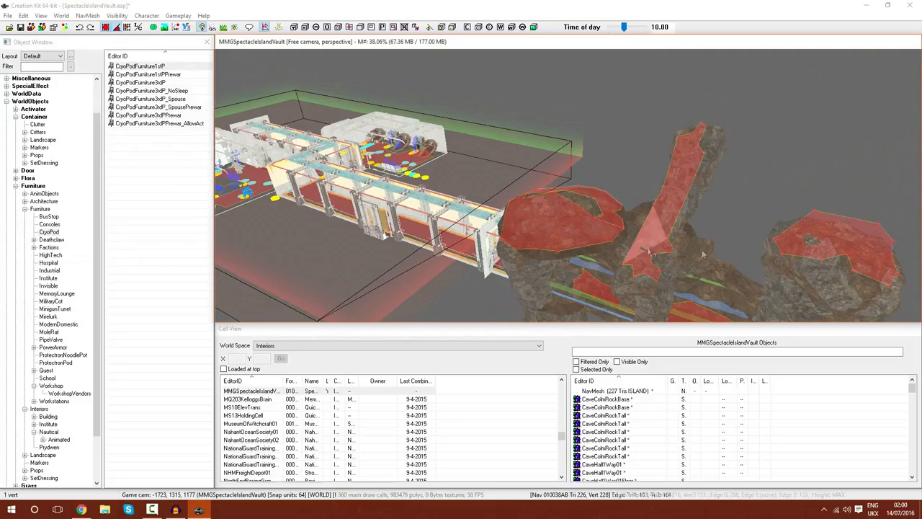
click(645, 252)
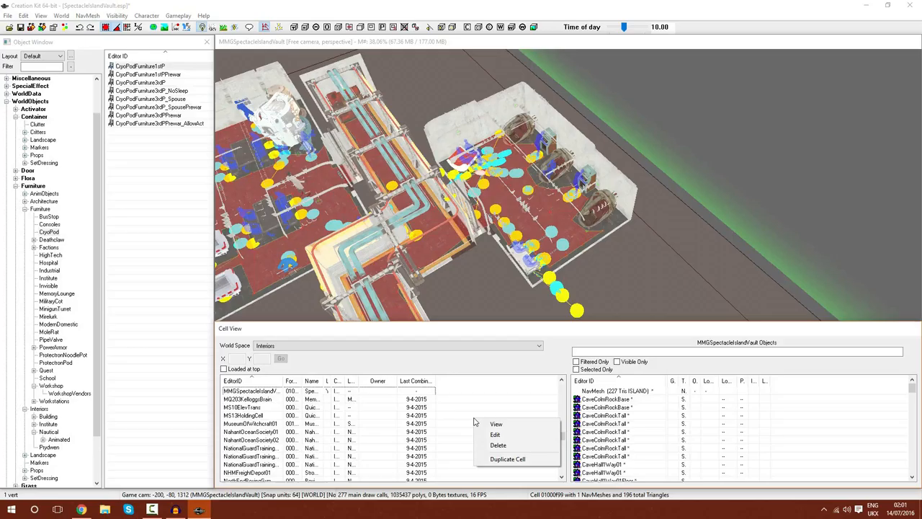
mouse_move(499, 420)
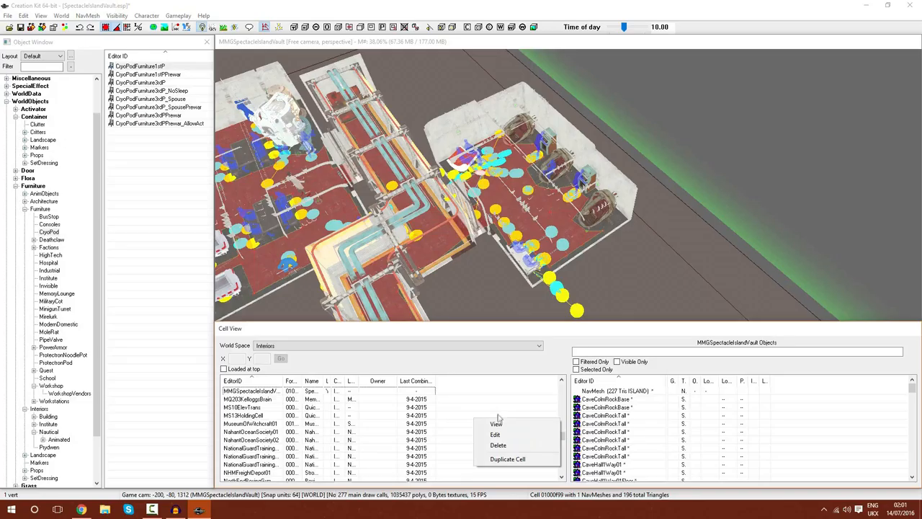
mouse_move(495, 433)
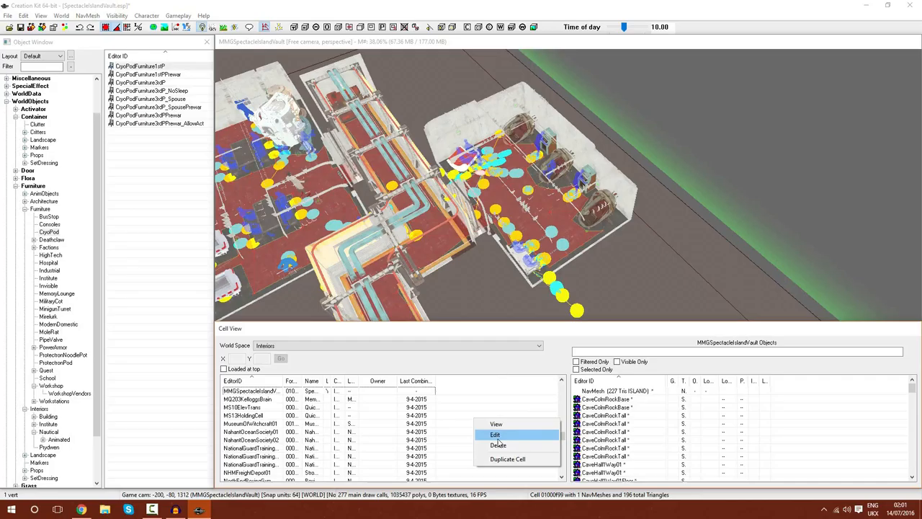
click(495, 435)
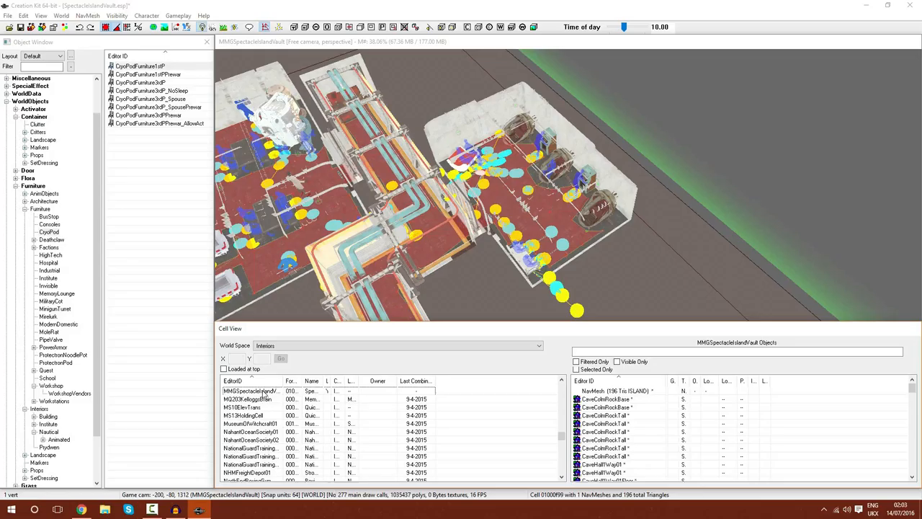
Open MMGSpectacleIslandVault's Edit properties, cancel the Editor ID prompt, and close the Cell dialog
right_click(249, 391)
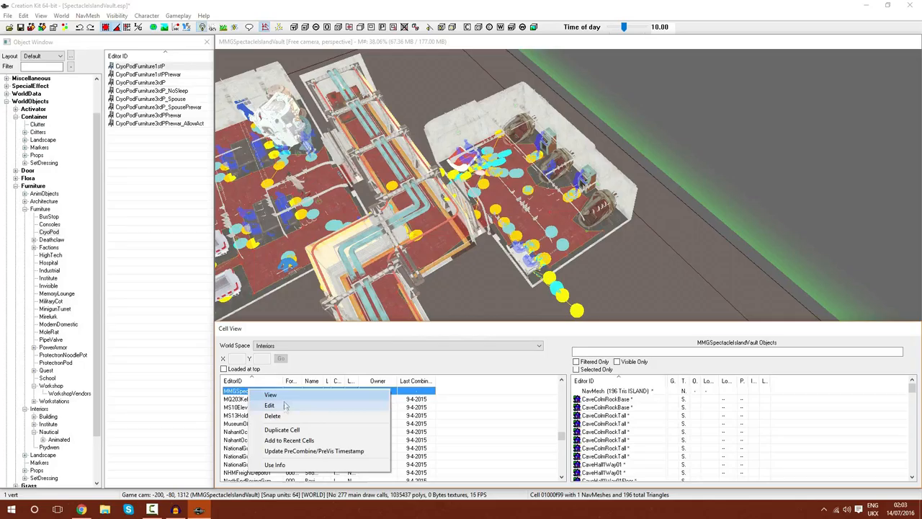
click(282, 429)
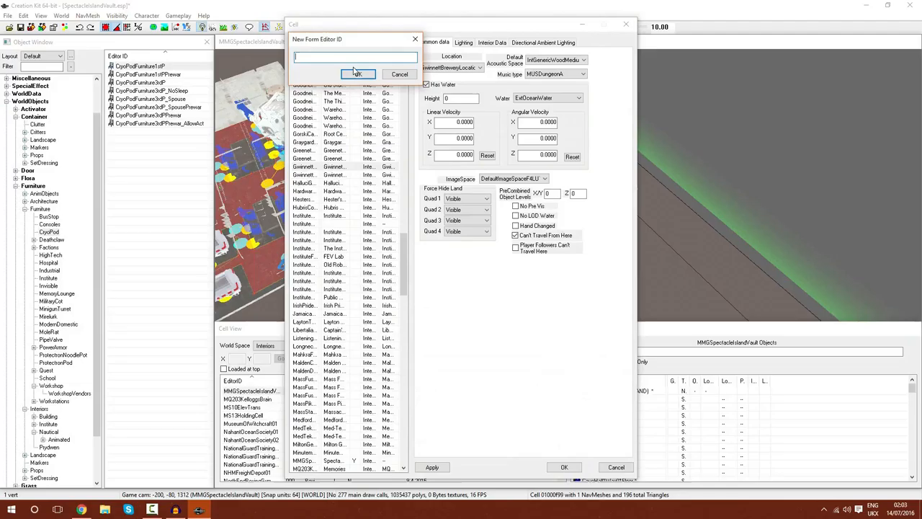
click(400, 74)
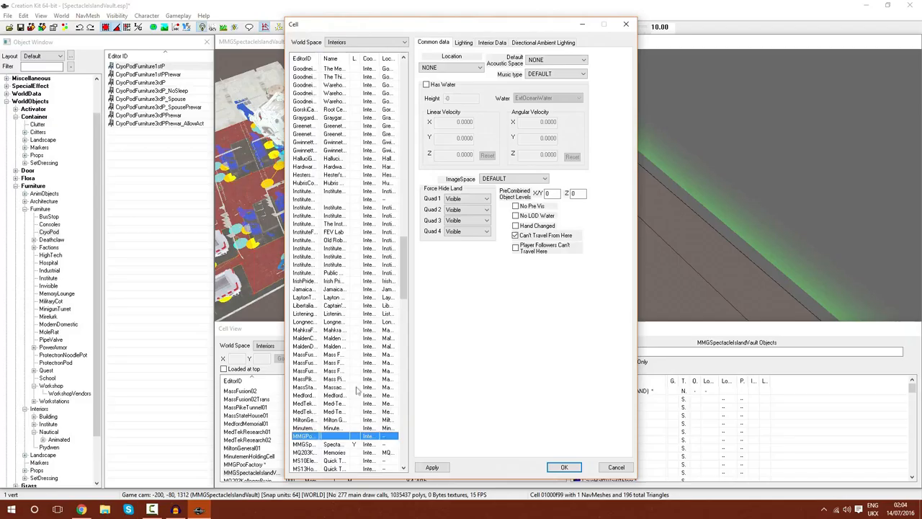
click(543, 42)
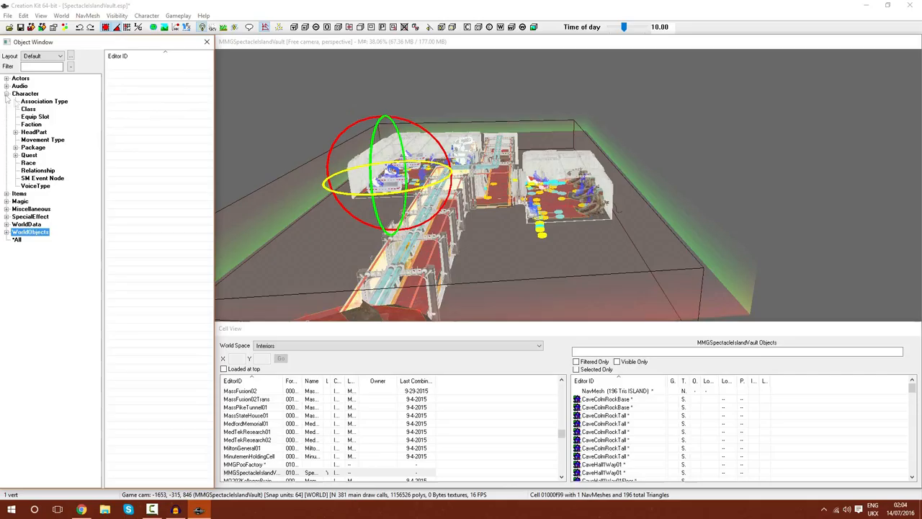
Create a new Actor record from the Actors > Actor list's context menu
click(29, 162)
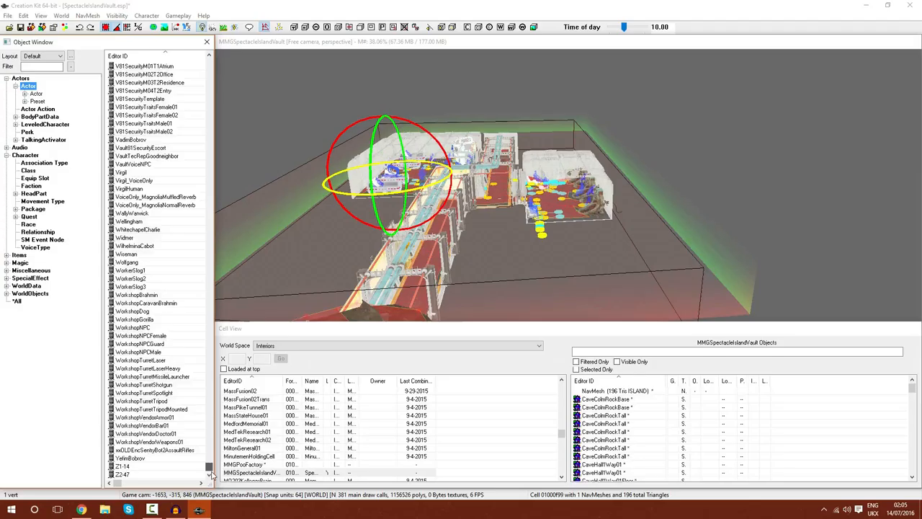
right_click(133, 155)
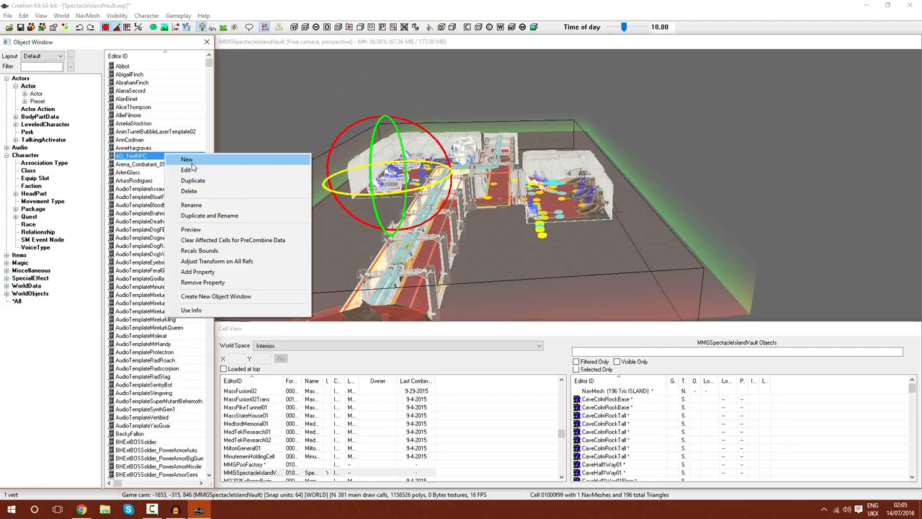
click(188, 170)
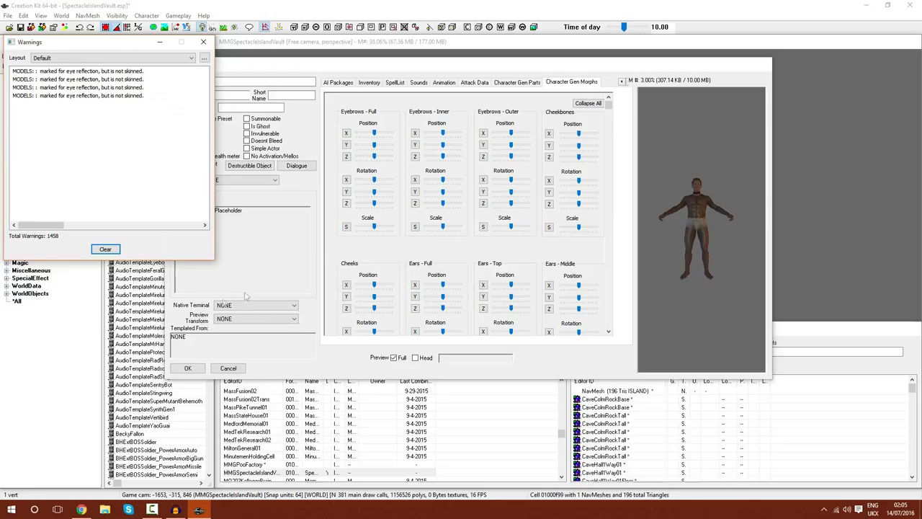
Dismiss the Warnings window and switch the actor preview to full body
click(414, 358)
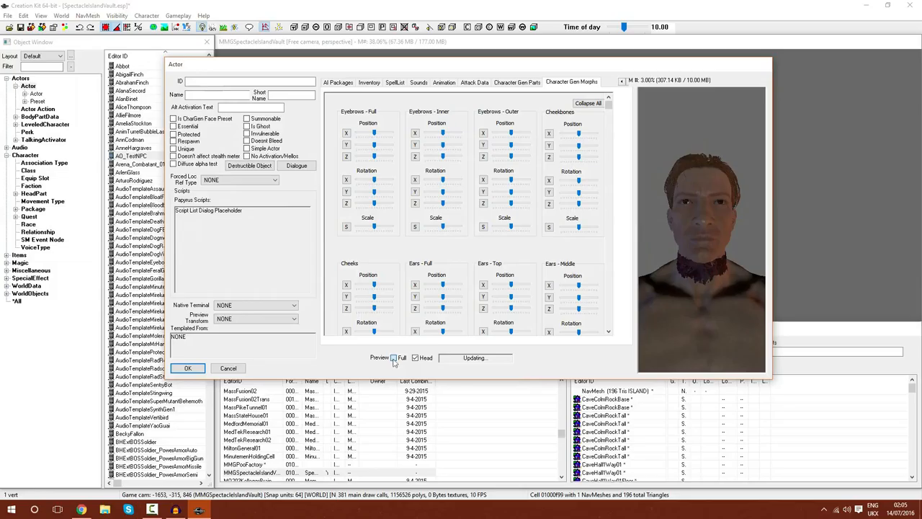
click(394, 357)
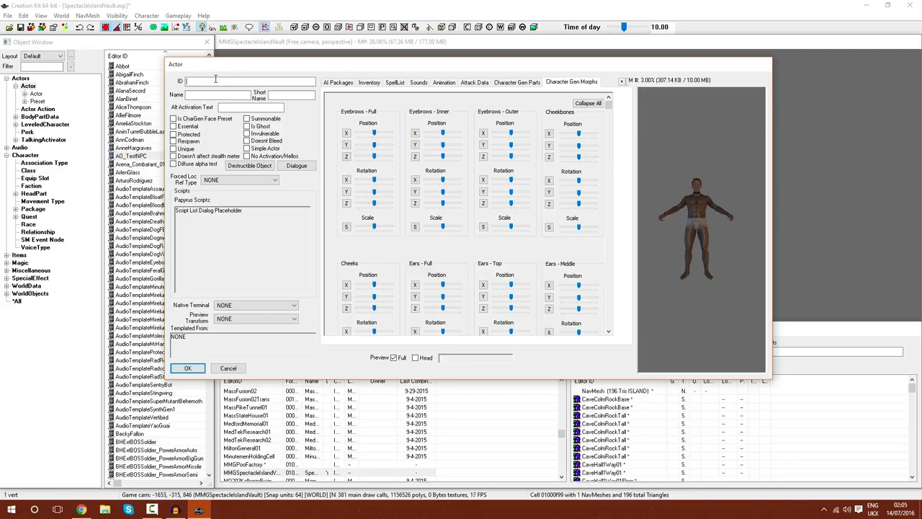
Enter ID MMGJohnSmith, name John Smith, short name Sweatpatch, and mark the actor Unique
text(MMG)
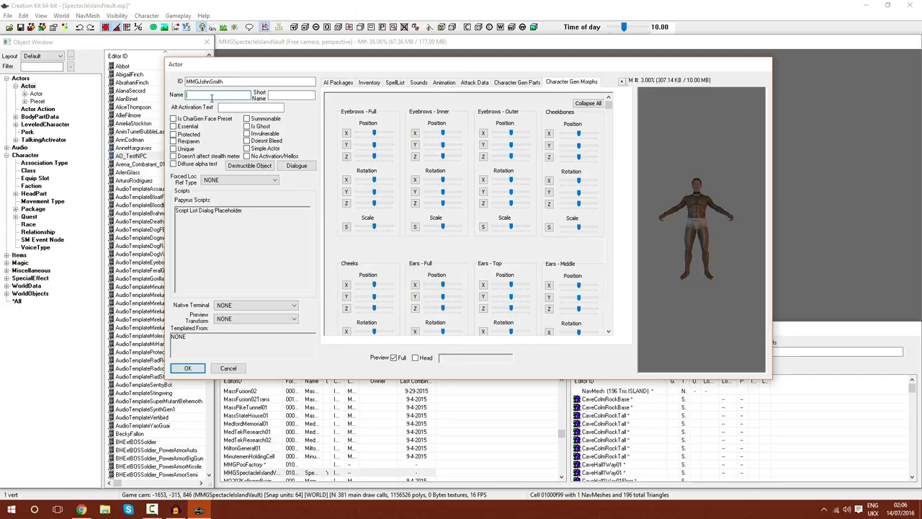
text(John Smith)
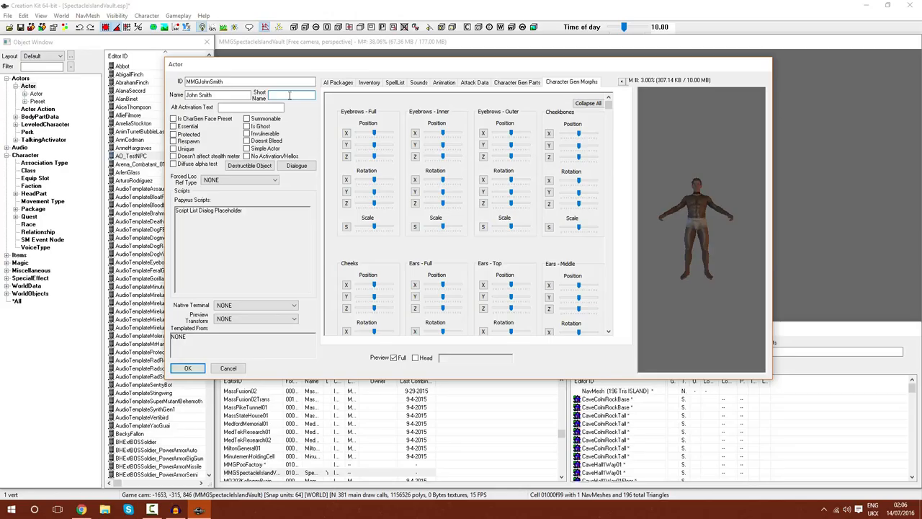
text(Sweatpatch)
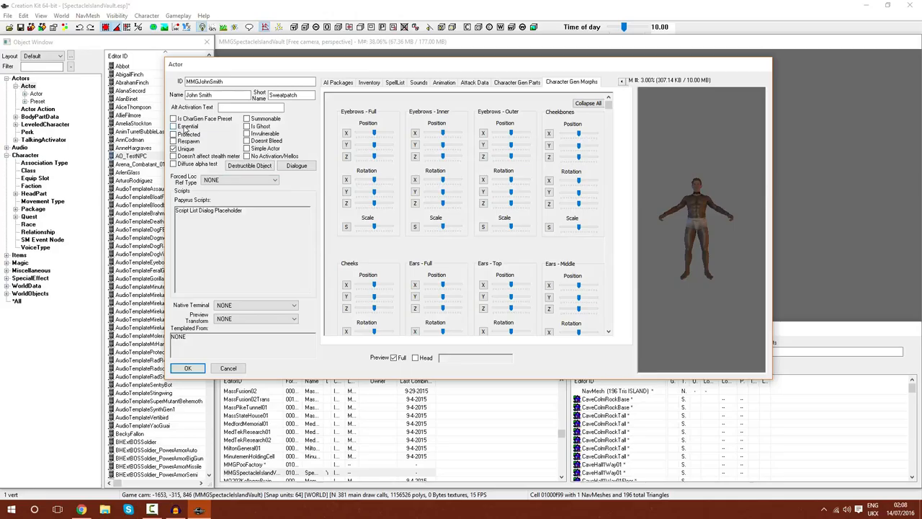
Flag John Smith as Essential and scroll the tab strip back toward Traits
click(174, 126)
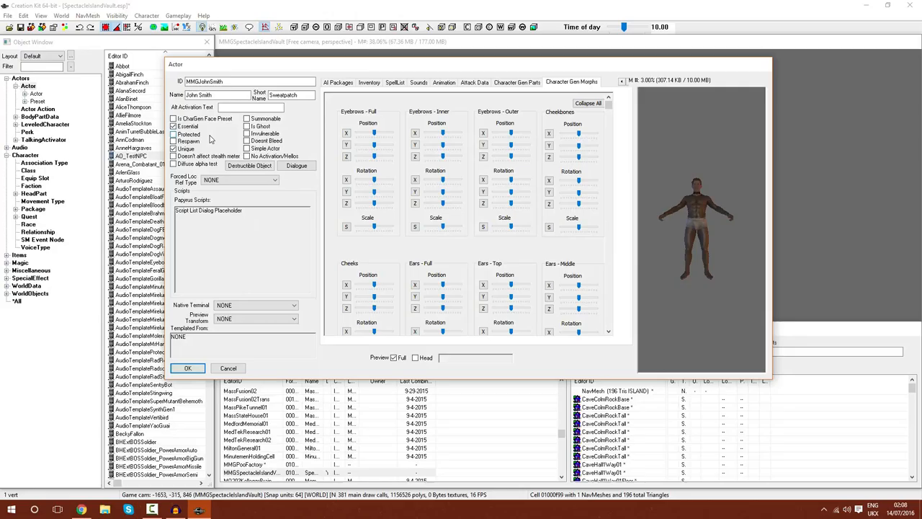
click(551, 81)
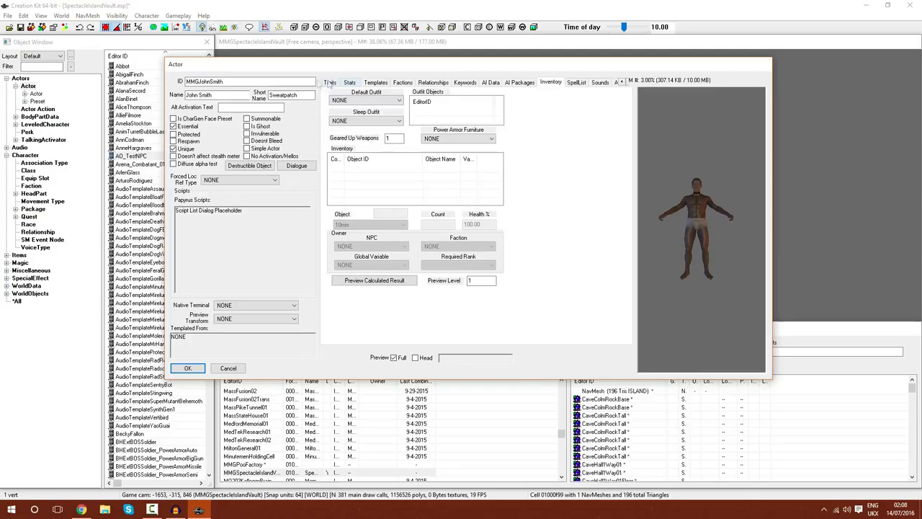
Change John Smith's race to GhoulRace on the Traits tab
click(330, 82)
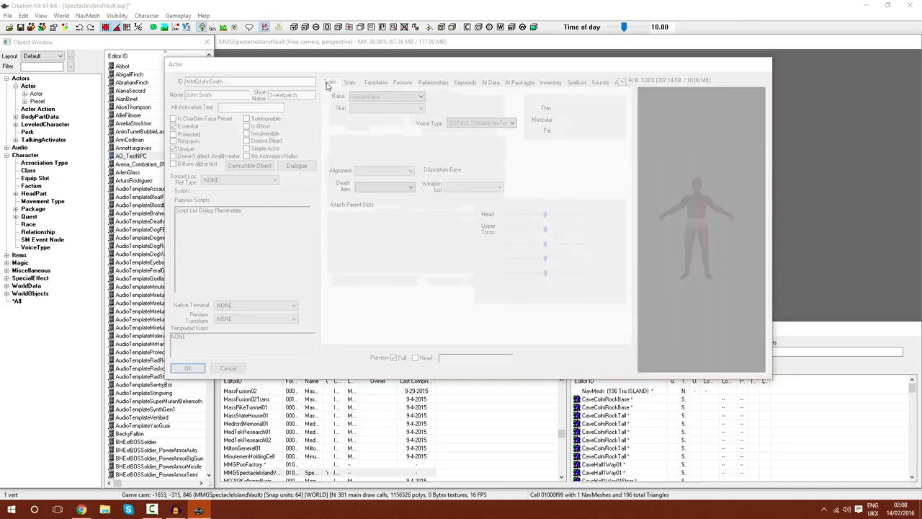
click(330, 82)
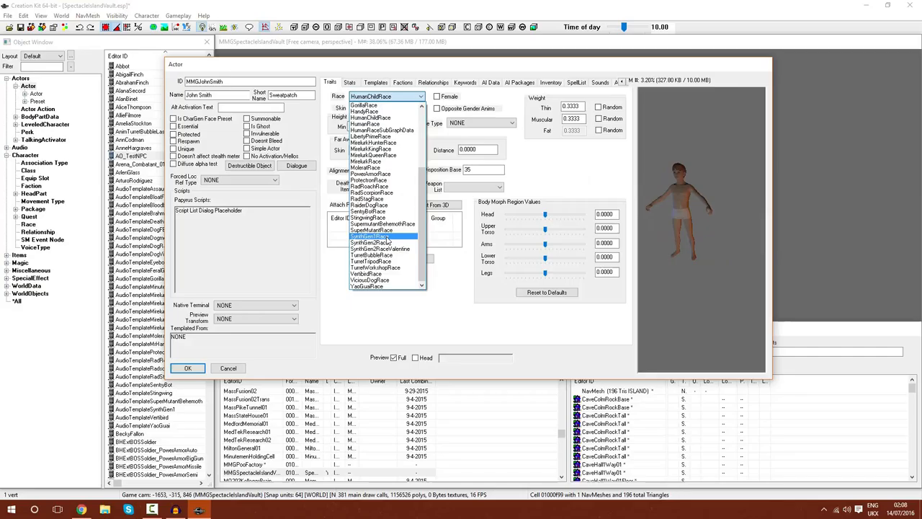
click(373, 248)
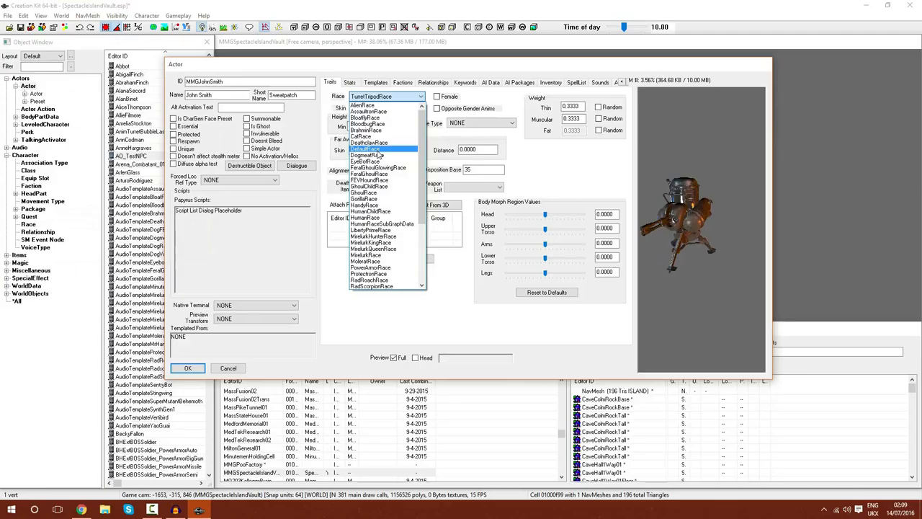
click(364, 199)
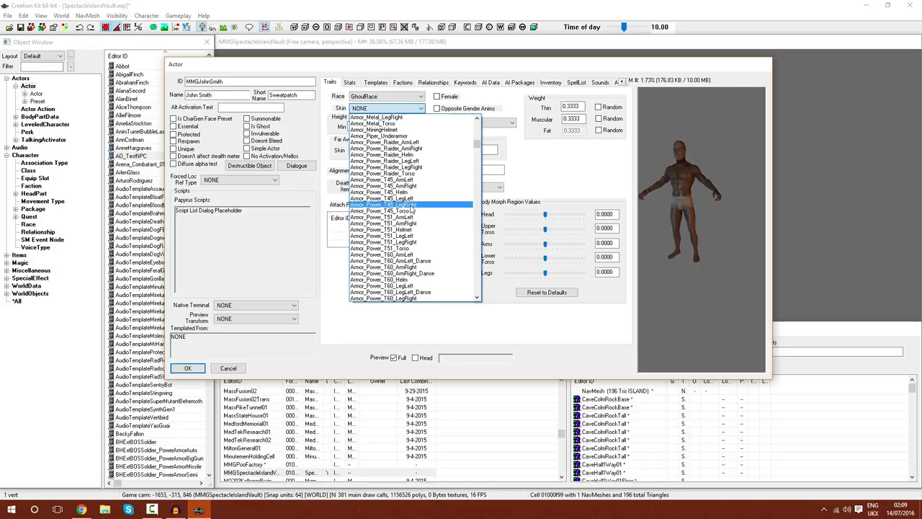
Reset Skin to NONE and confirm the Actor dialog with OK
scroll(down, 3)
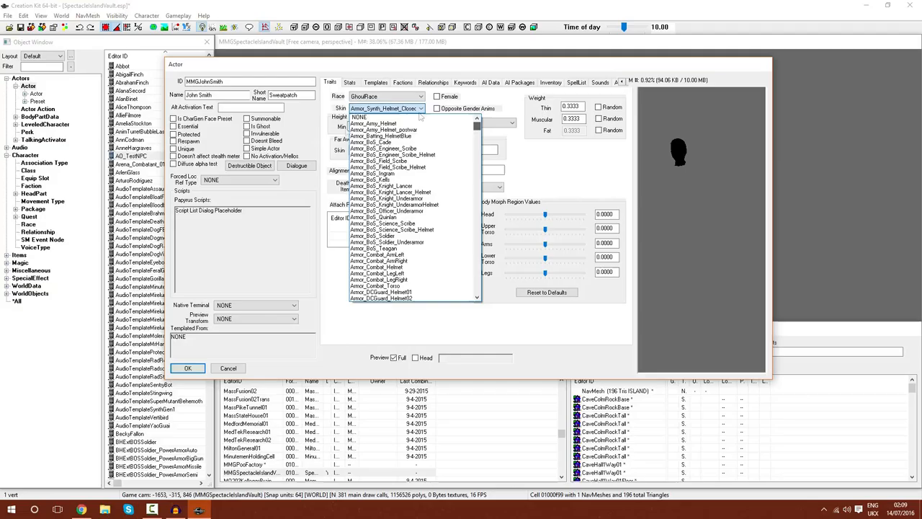
click(359, 116)
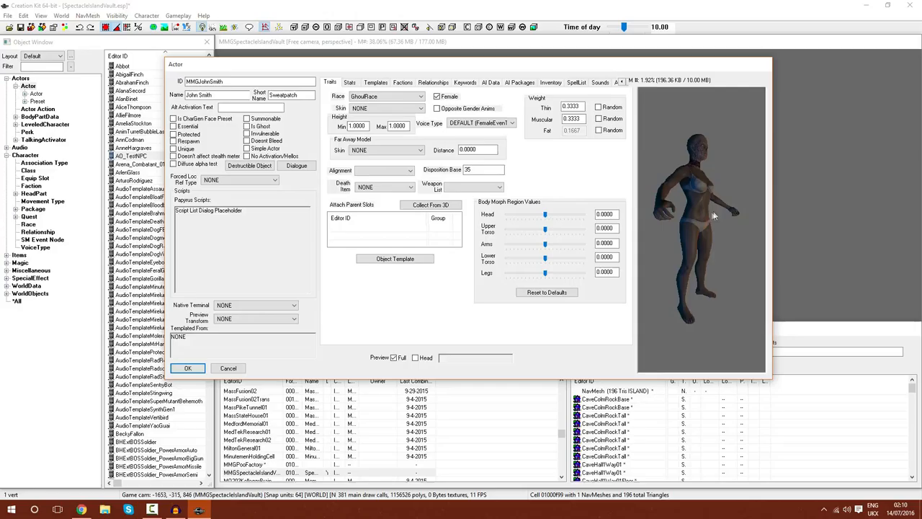
click(187, 368)
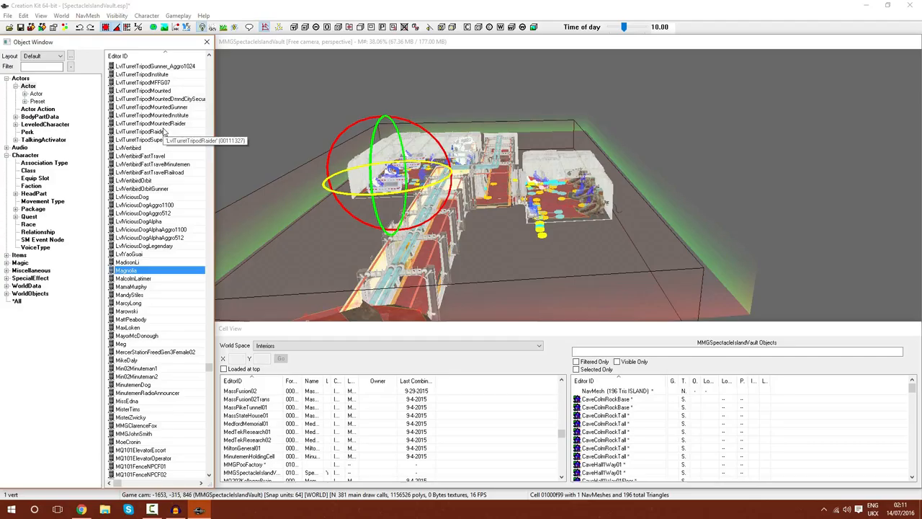
Reopen MMGJohnSmith's Actor dialog from the Object Window and view its Stats tab
click(144, 82)
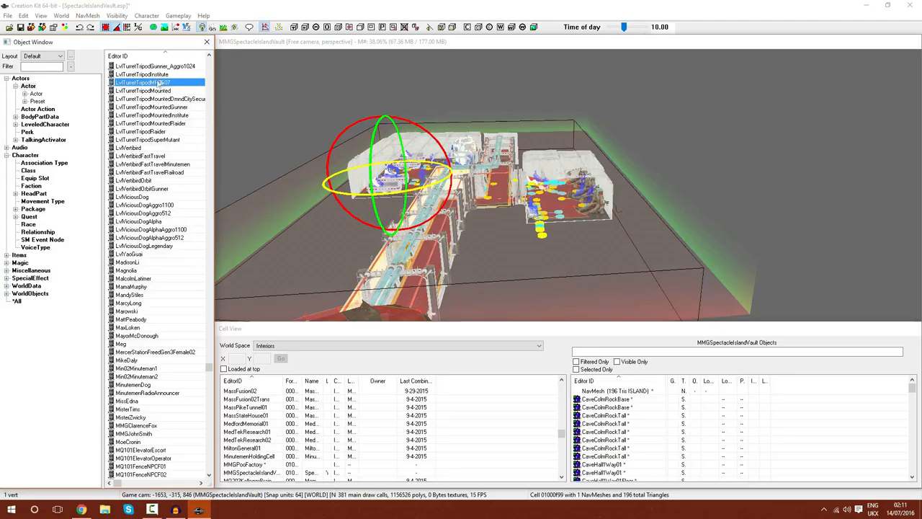
click(137, 425)
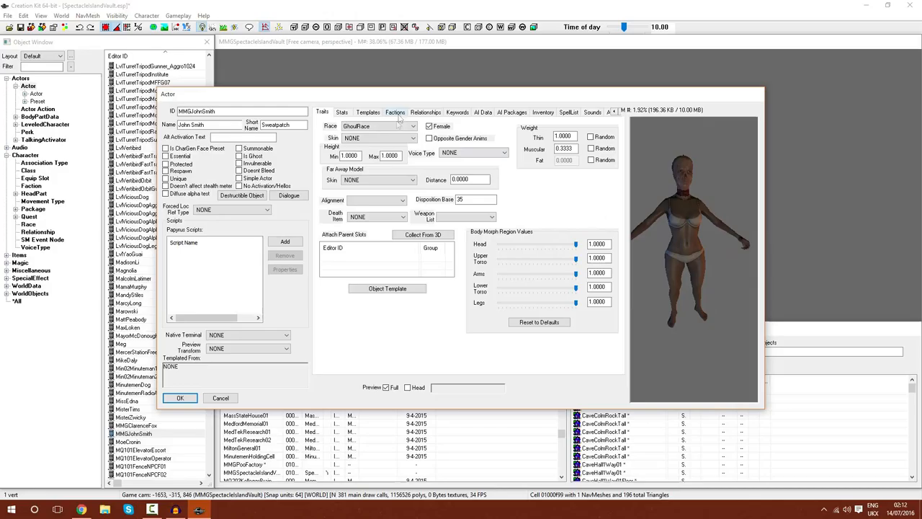
click(342, 111)
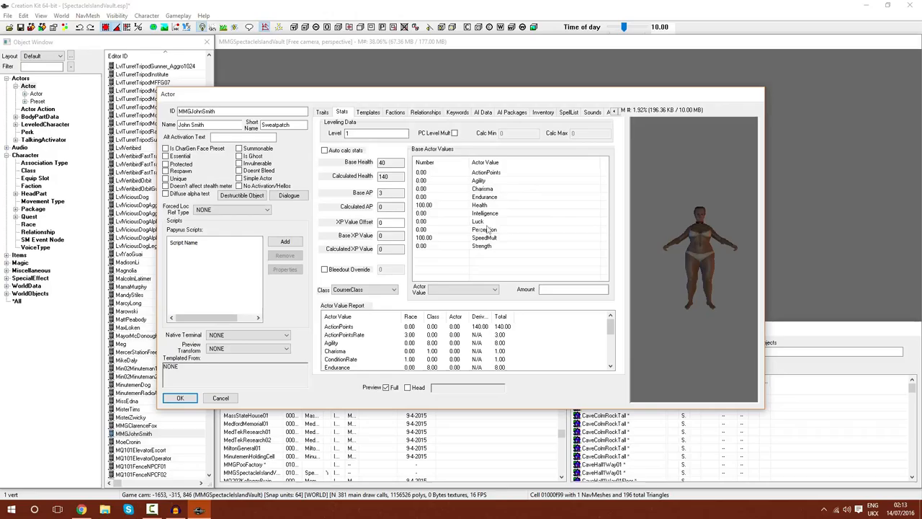
Enable Auto calc stats and PC Level Mult, select Health, and set class BoSSoldierClass
click(324, 150)
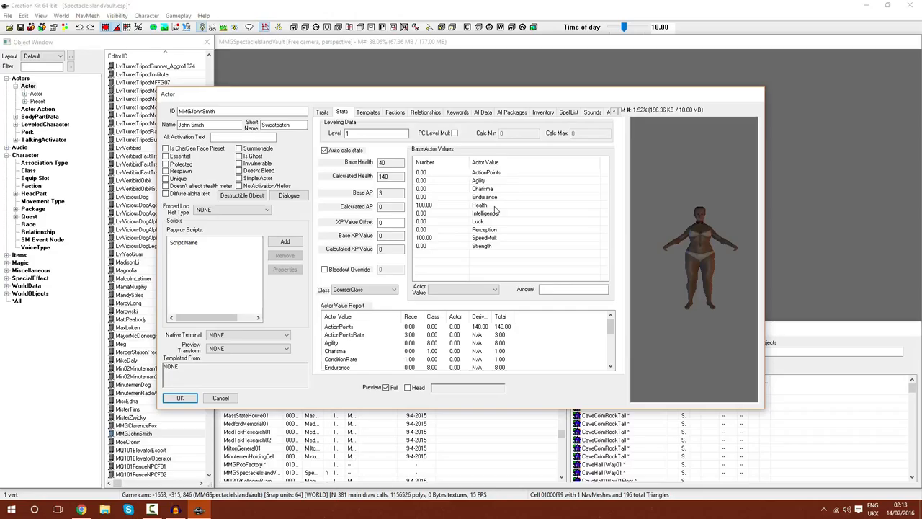
click(479, 205)
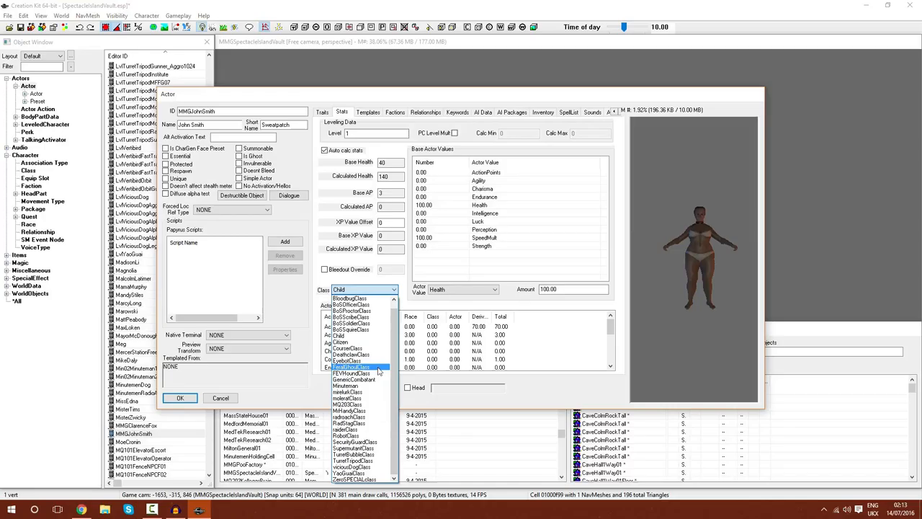
click(352, 323)
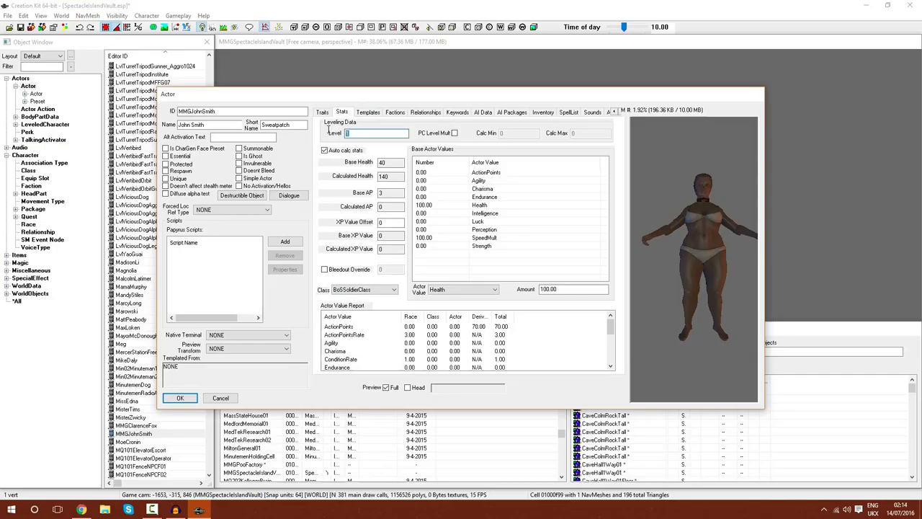
click(455, 133)
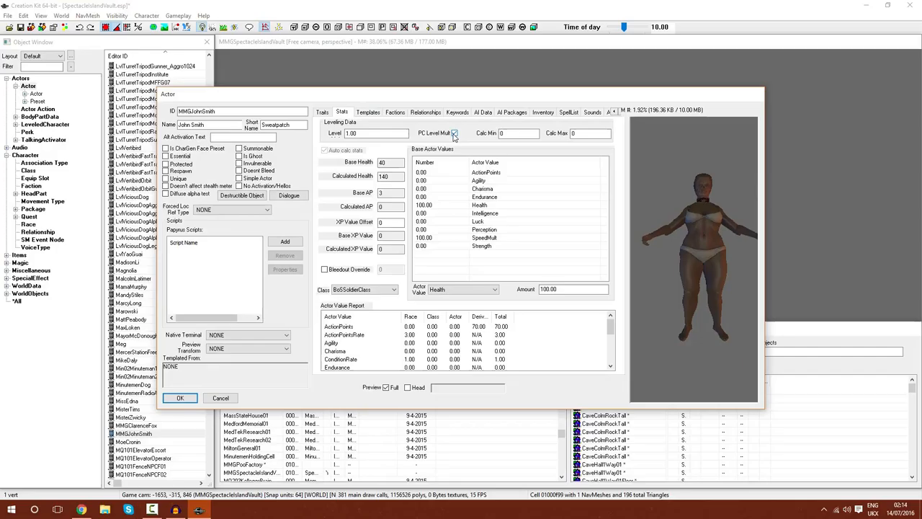
click(368, 112)
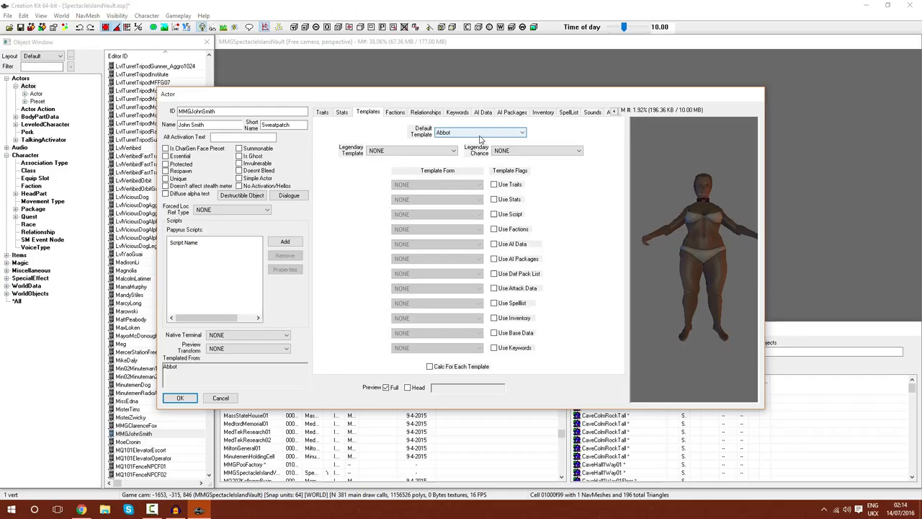
Set Default Template to AliceThompson, leaving the Use Traits/Stats/Script flags unticked
click(521, 132)
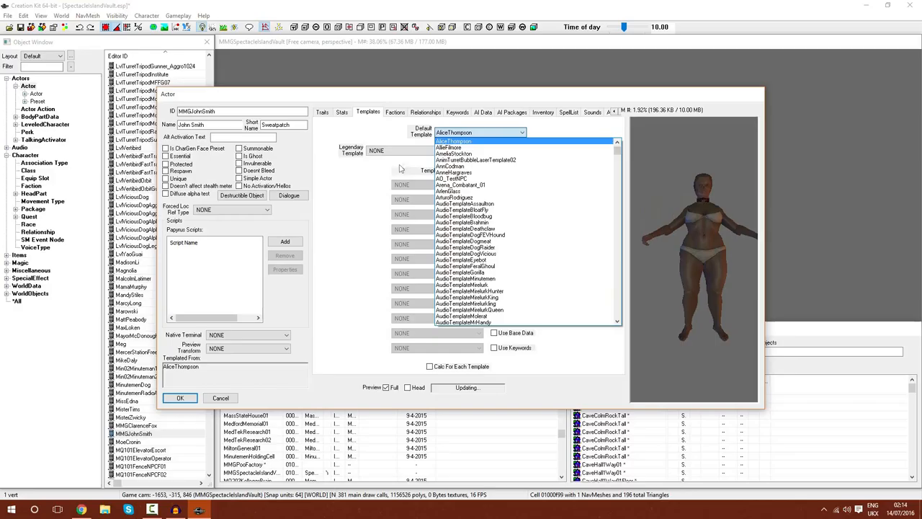
click(453, 141)
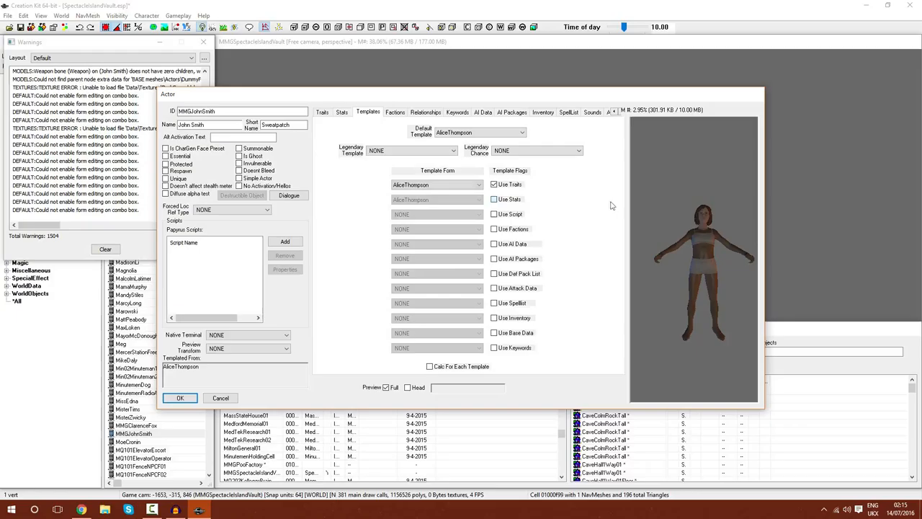
click(494, 198)
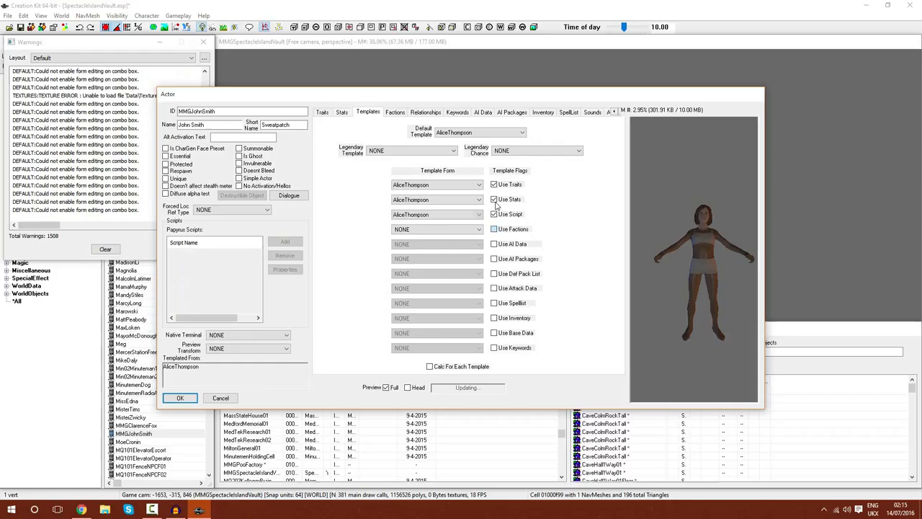
click(494, 184)
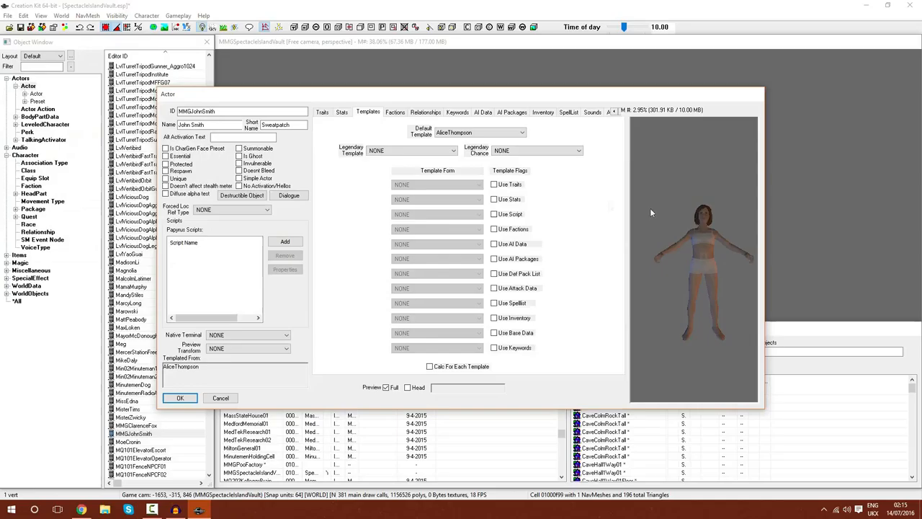
click(395, 111)
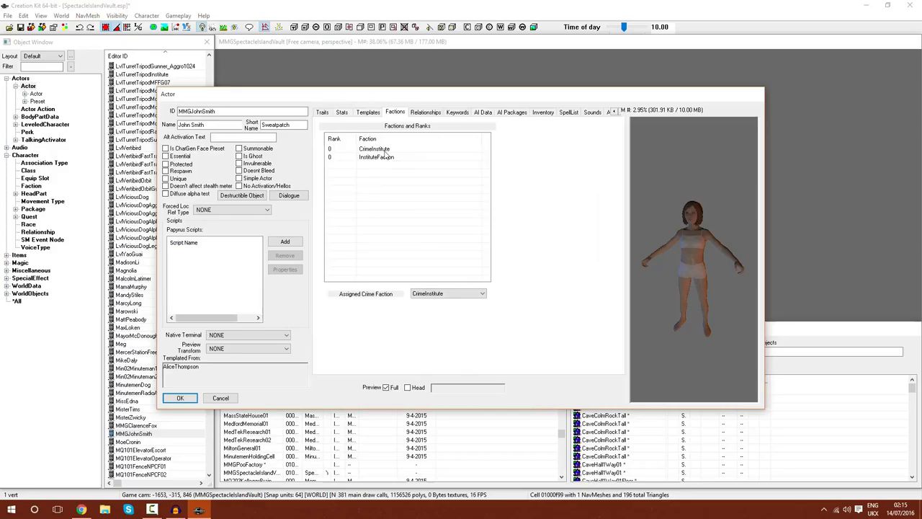
Switch between the Factions and Traits tabs, ending back on Factions
click(395, 112)
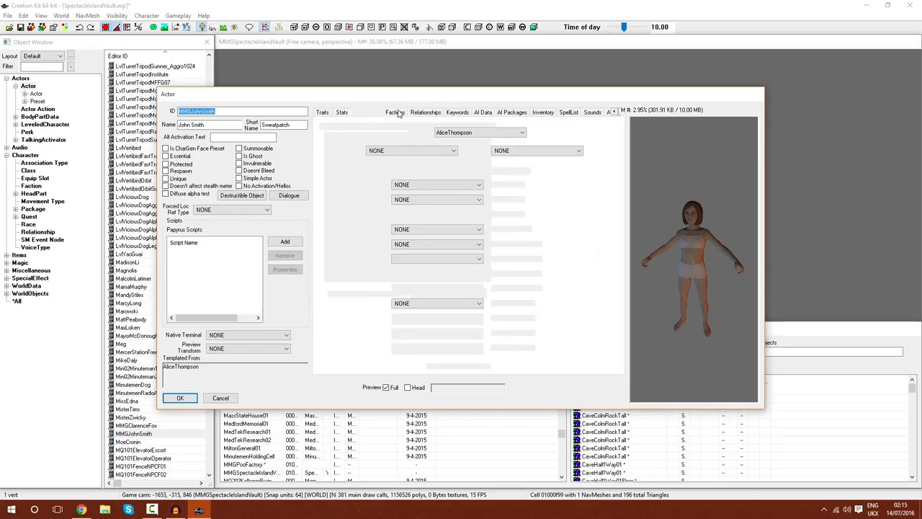
click(394, 111)
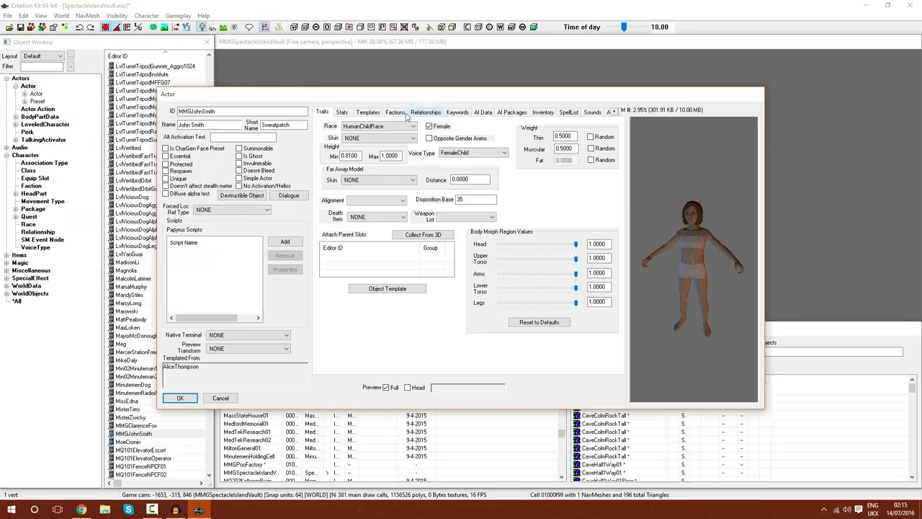
click(395, 112)
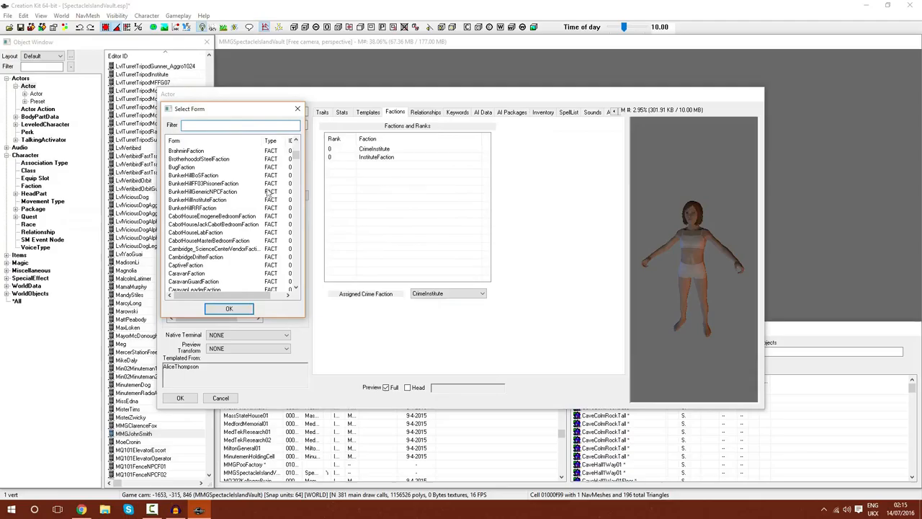
Confirm the faction picker, keeping CrimeInstitute and InstituteFaction as John Smith's factions
scroll(down, 3)
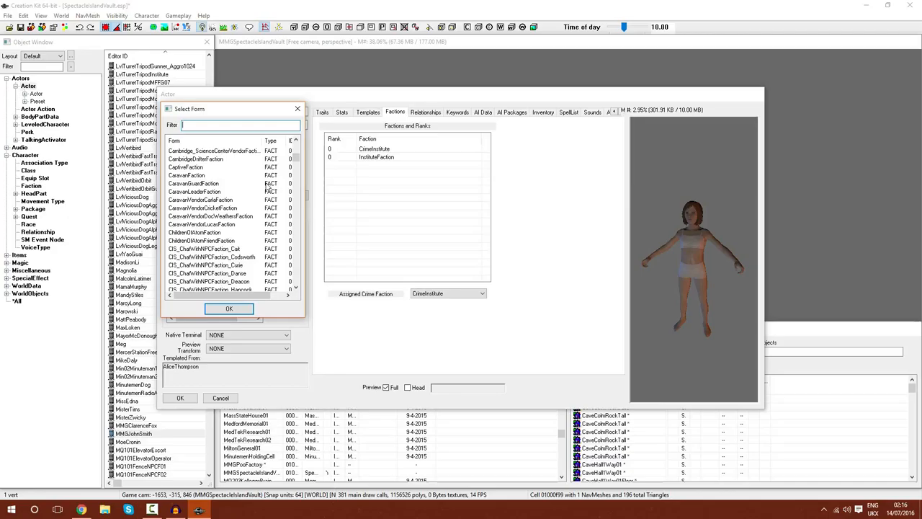
mouse_move(268, 217)
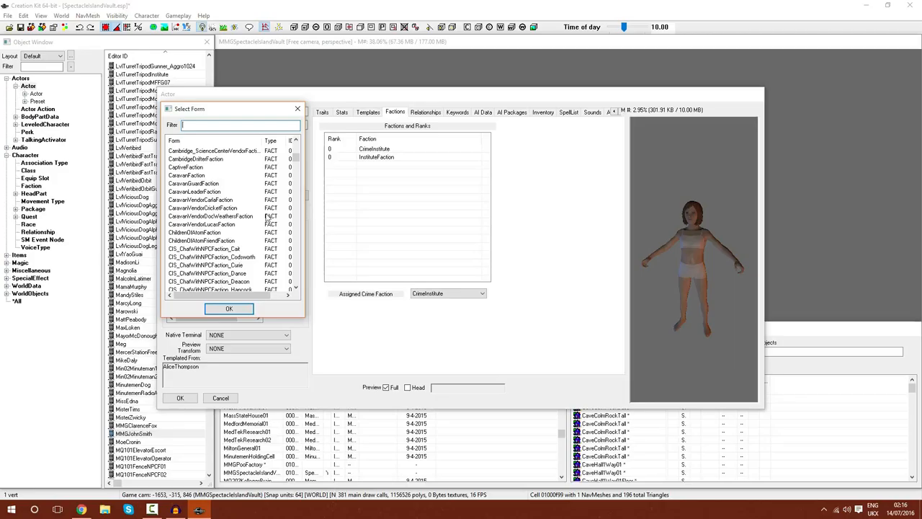
click(228, 308)
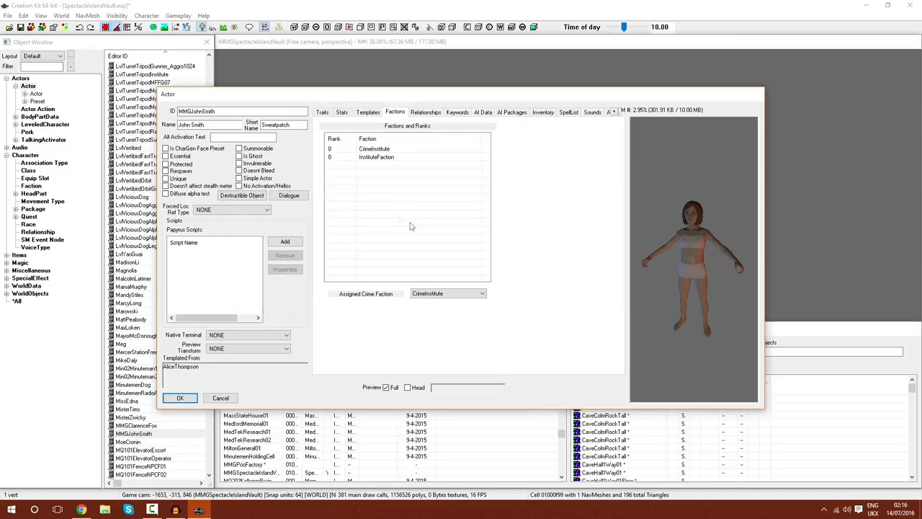
click(482, 111)
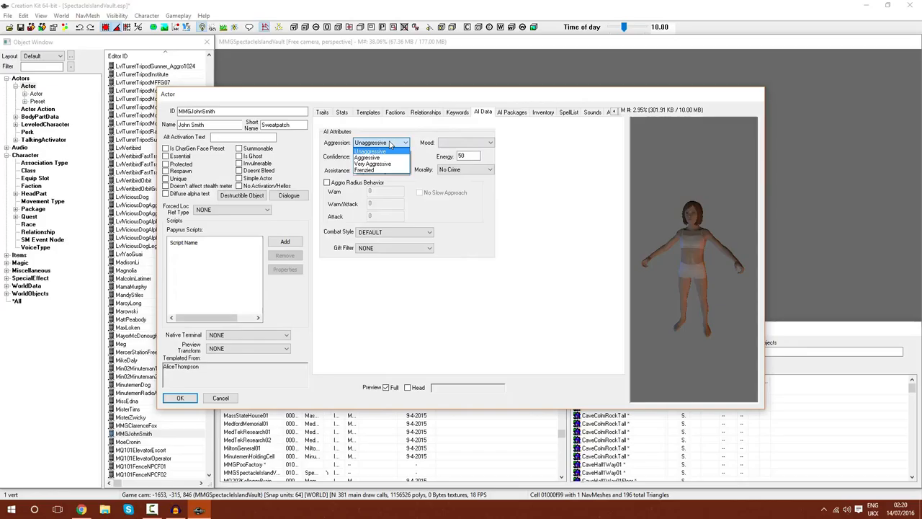
mouse_move(367, 157)
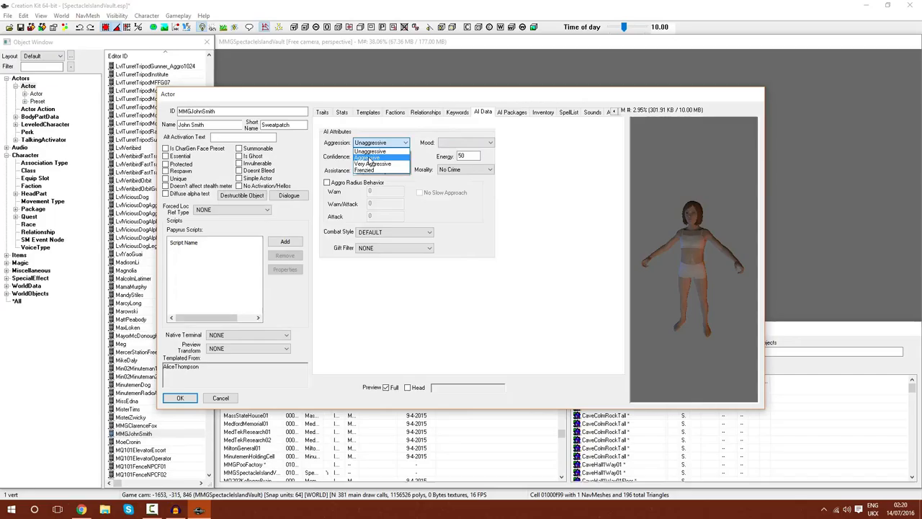
mouse_move(375, 169)
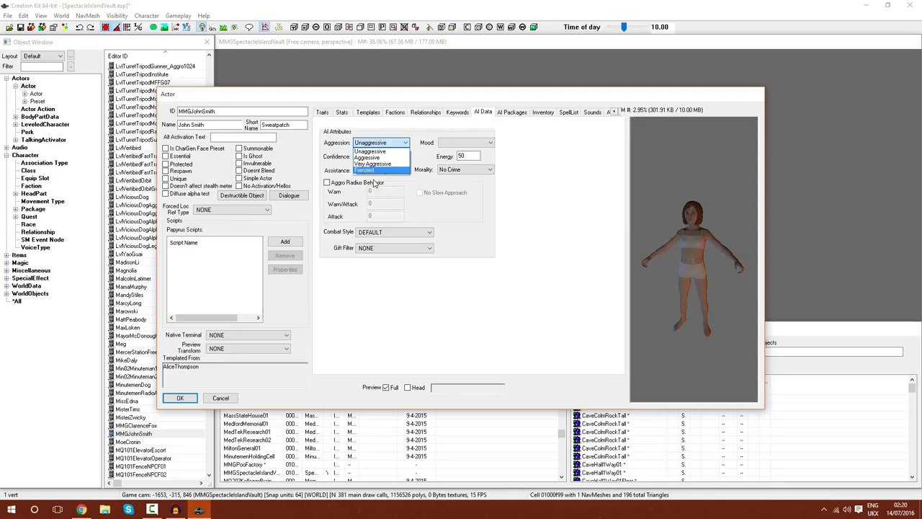
Keep Unaggressive and Helps Nobody, set Confidence to Foolhardy, and enable Aggro Radius Behavior
click(467, 142)
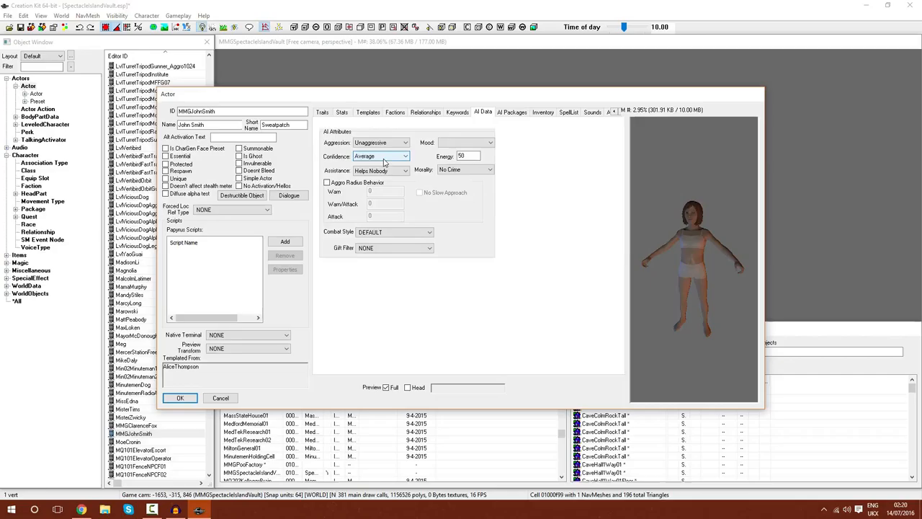
click(404, 157)
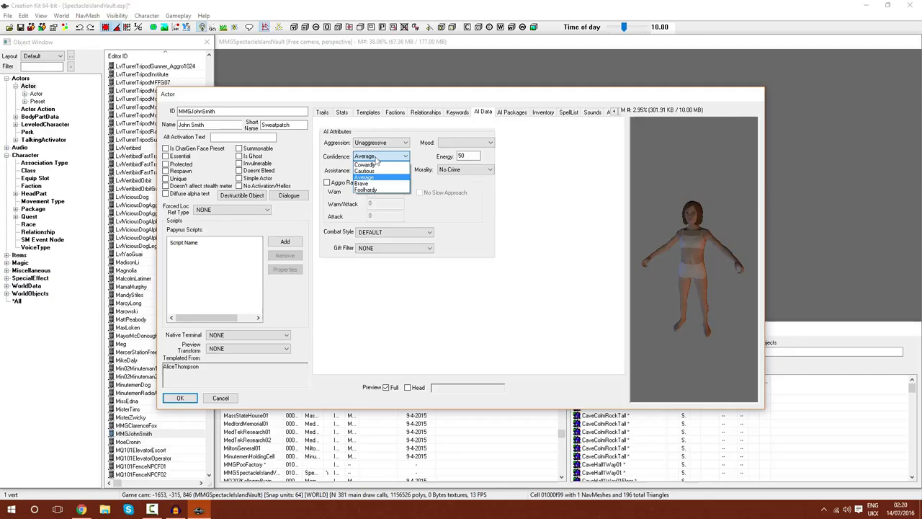
click(366, 189)
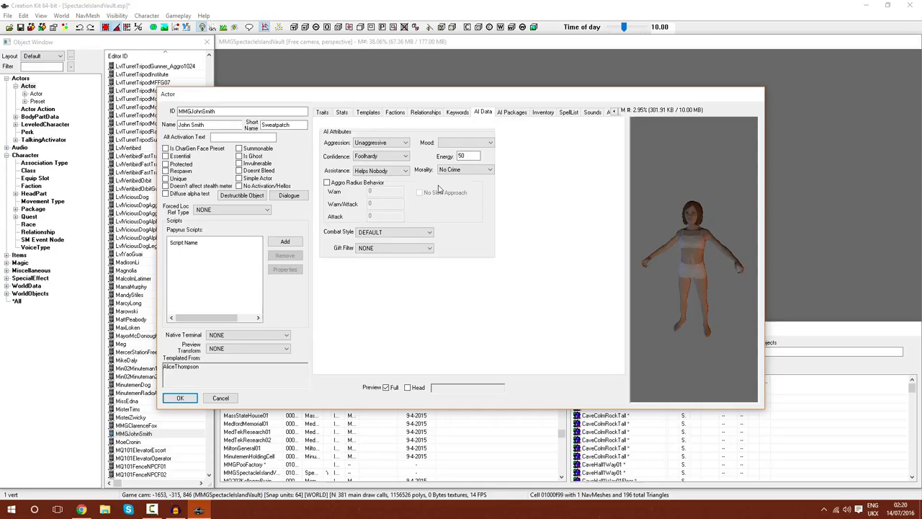
click(404, 171)
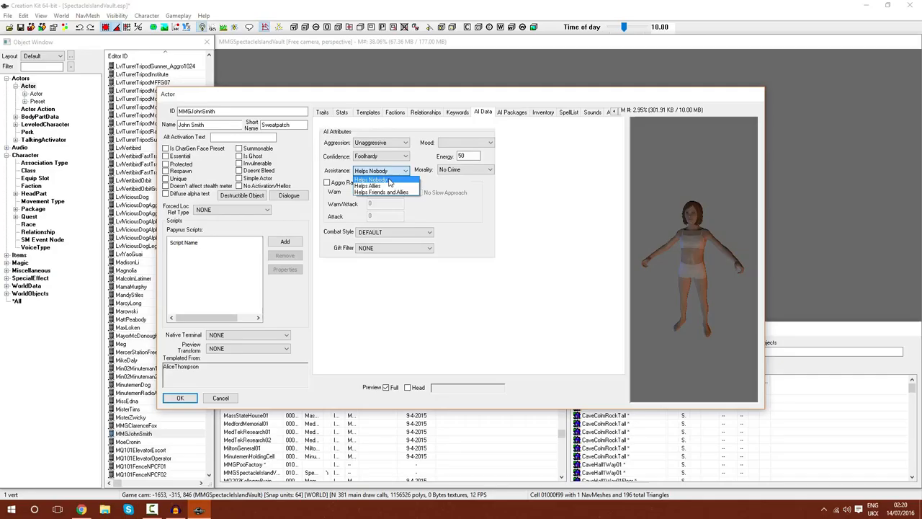
mouse_move(375, 186)
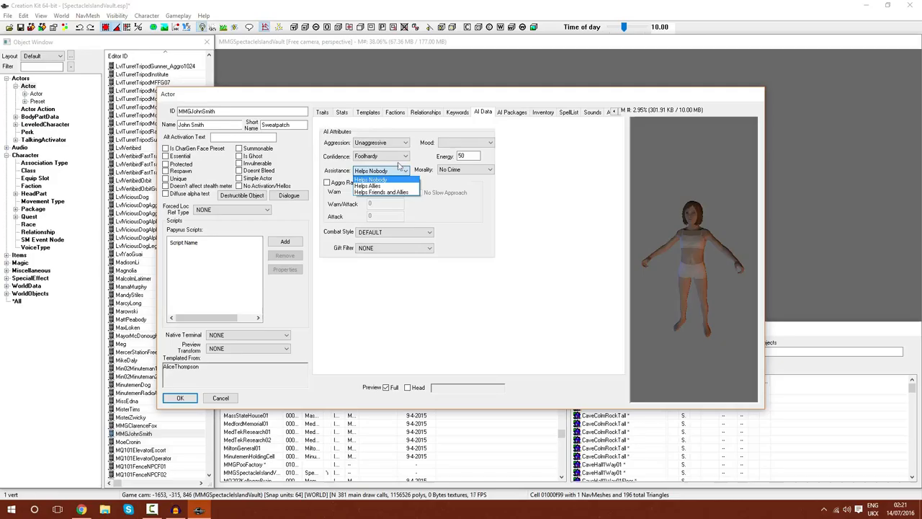
click(371, 178)
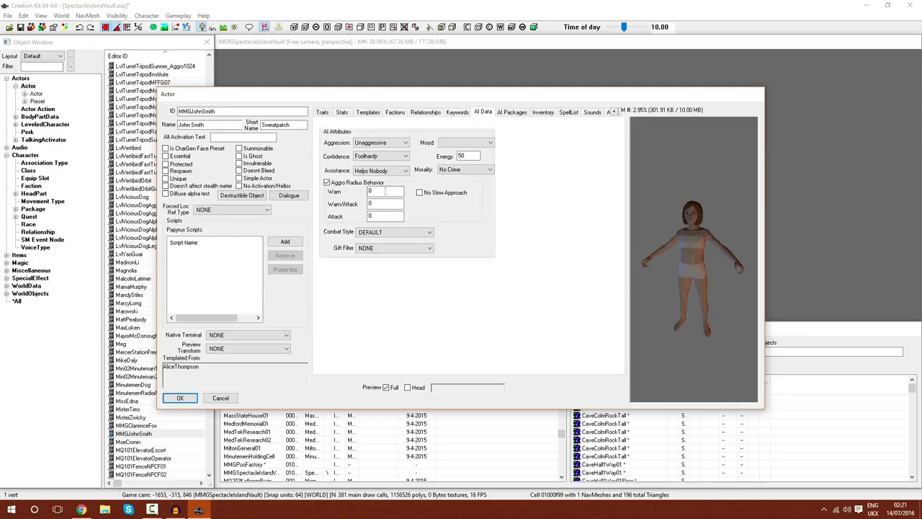
Set the combat style to csCompDeacon and open the Morality choices
click(385, 191)
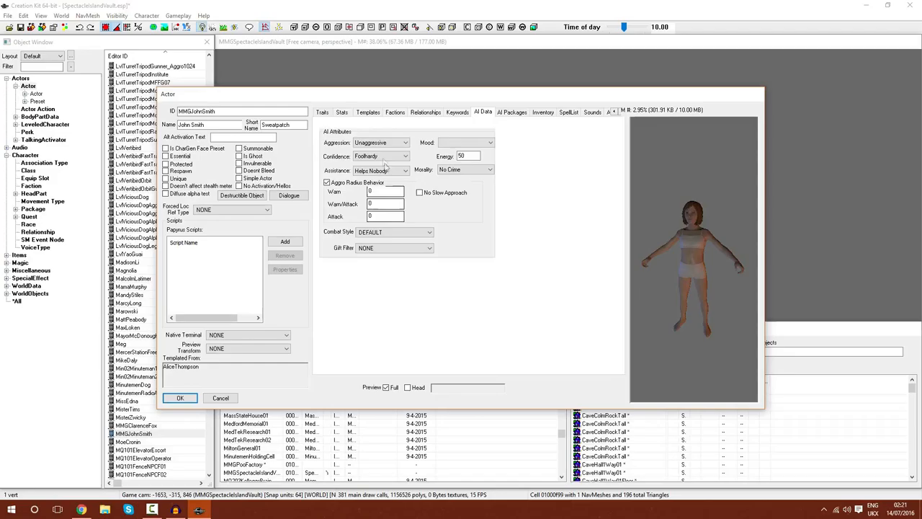
click(489, 169)
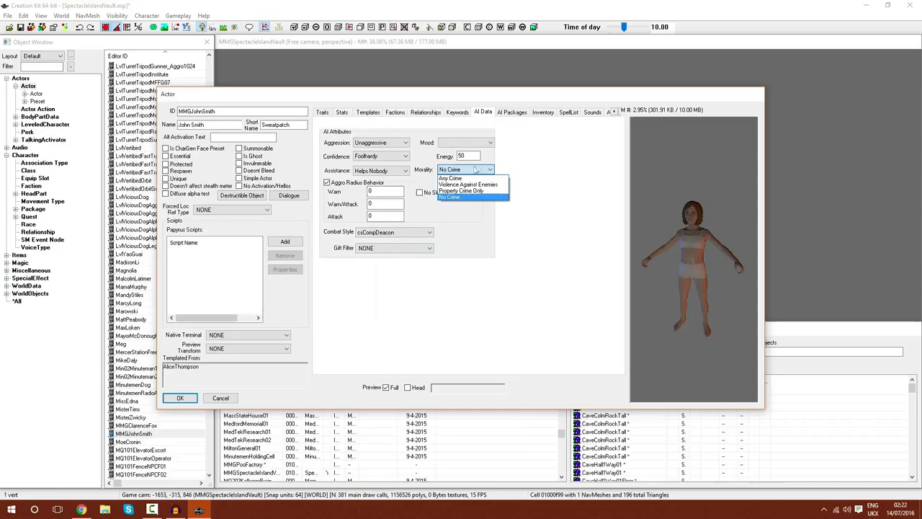
mouse_move(468, 191)
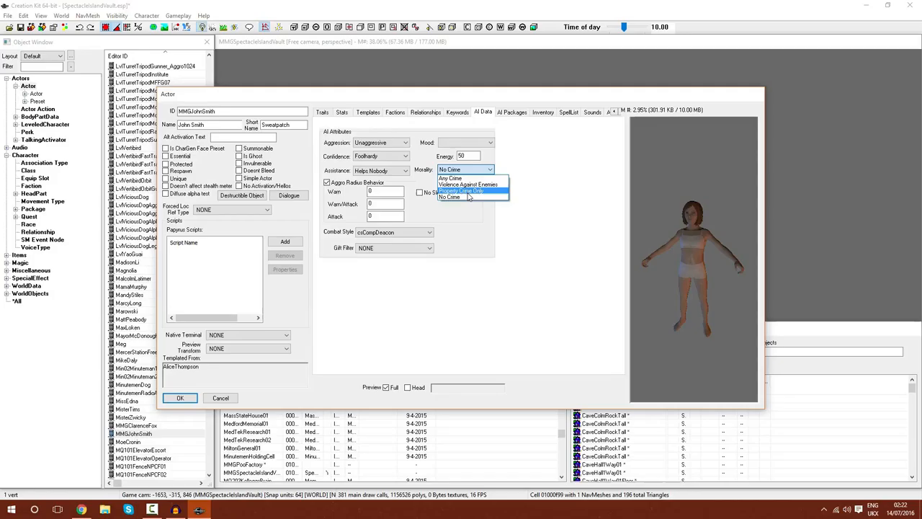
mouse_move(461, 198)
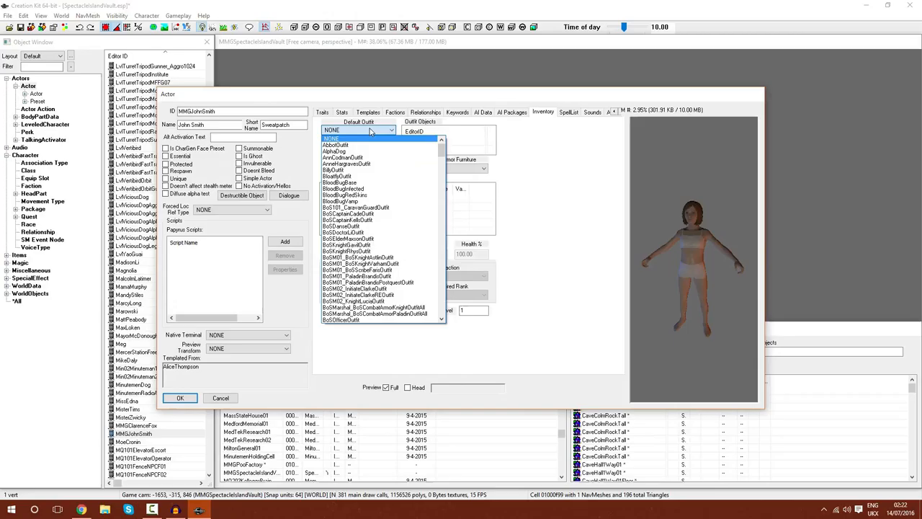
Set Vault81OutfitChild as default outfit and ChildOutfitPajamas as sleep outfit
click(335, 145)
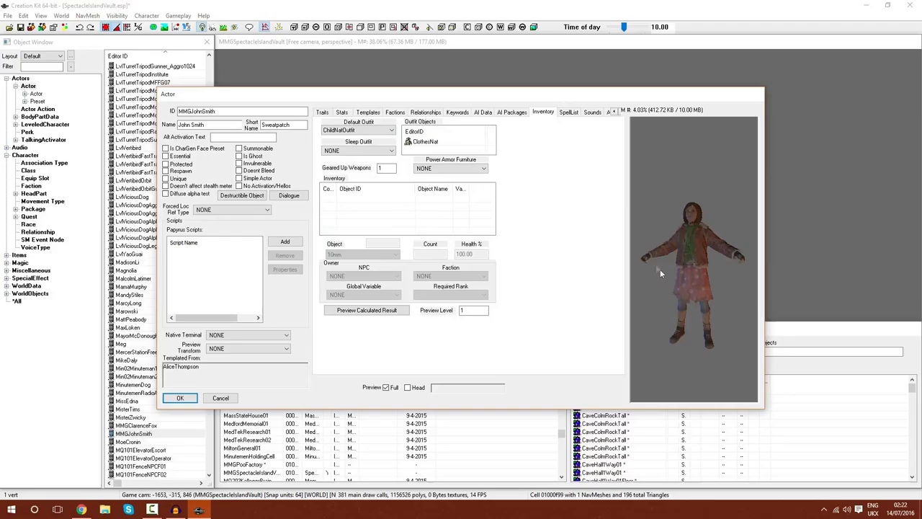
click(358, 129)
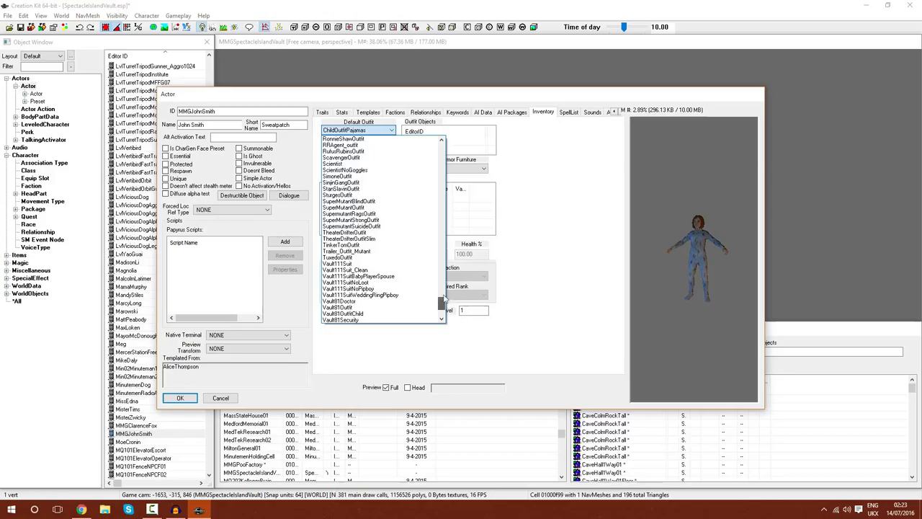
click(338, 257)
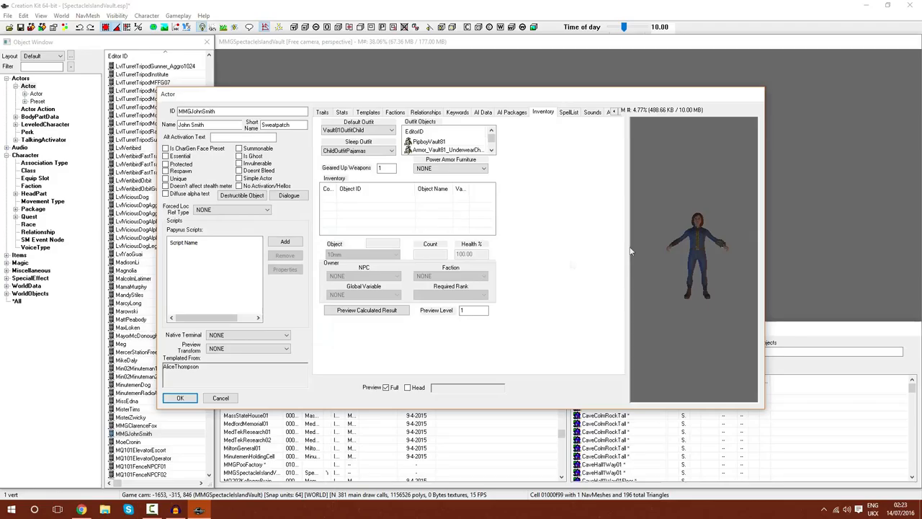
right_click(382, 209)
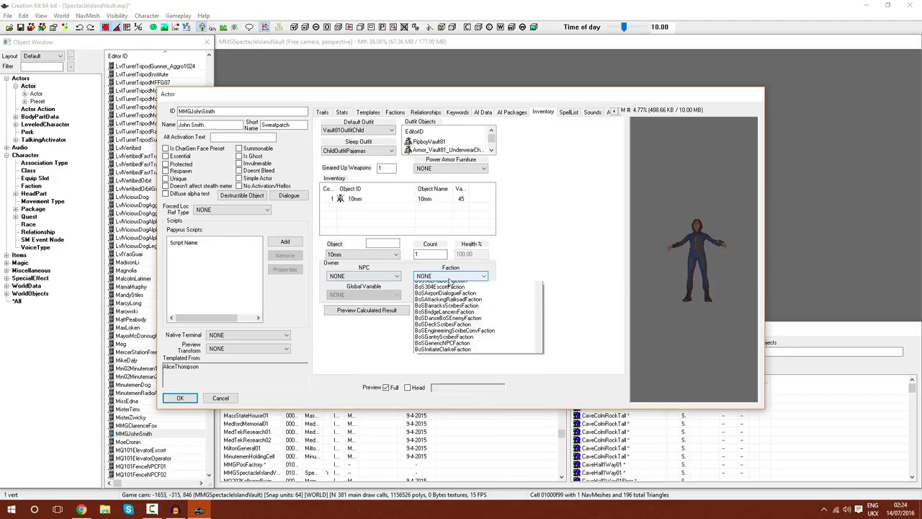
Keep one 10mm inventory item with owner faction left as NONE
click(523, 112)
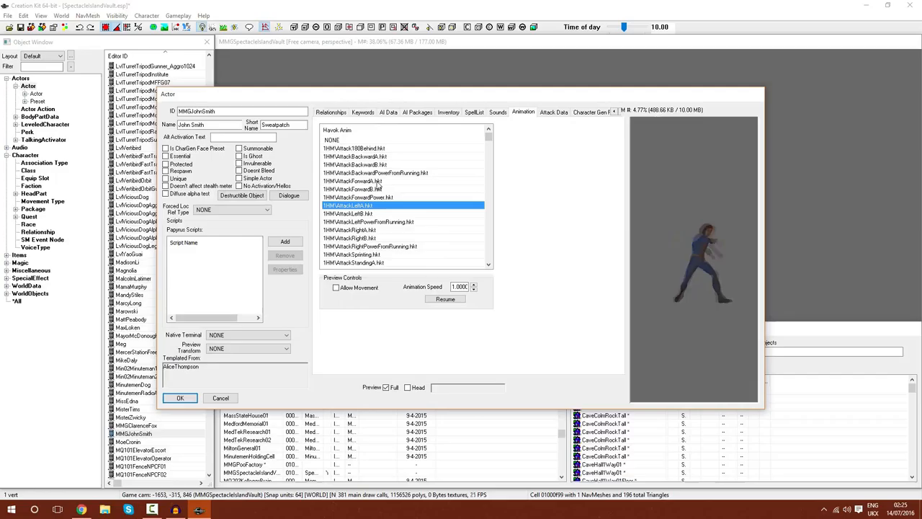
Preview John Smith's standing attack animation on the Animation tab
click(353, 262)
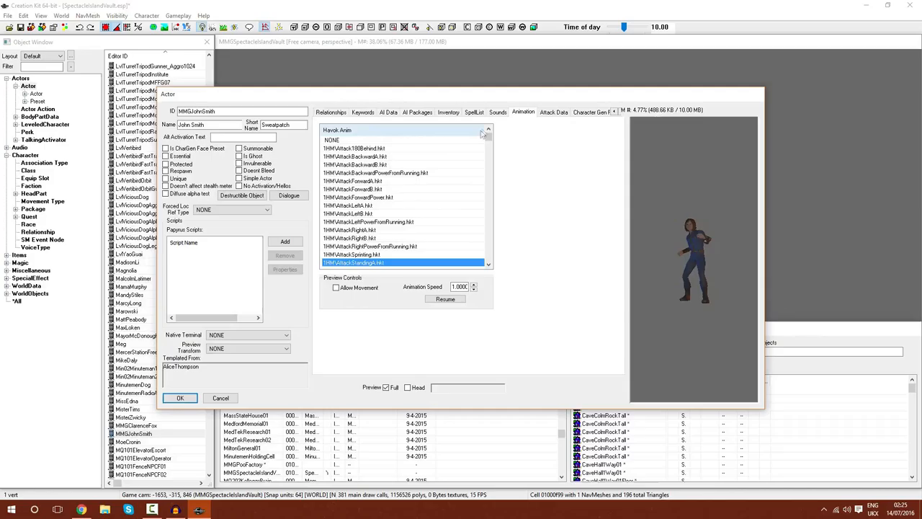
click(367, 213)
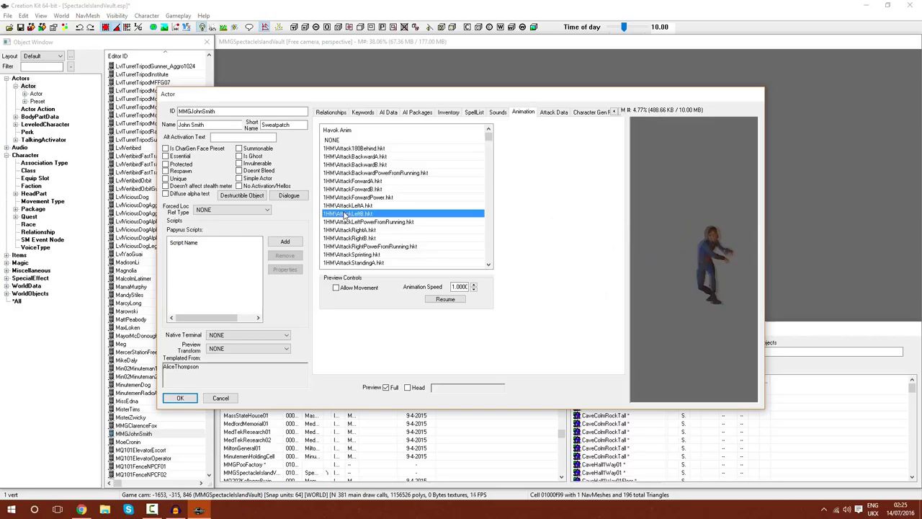
scroll(down, 3)
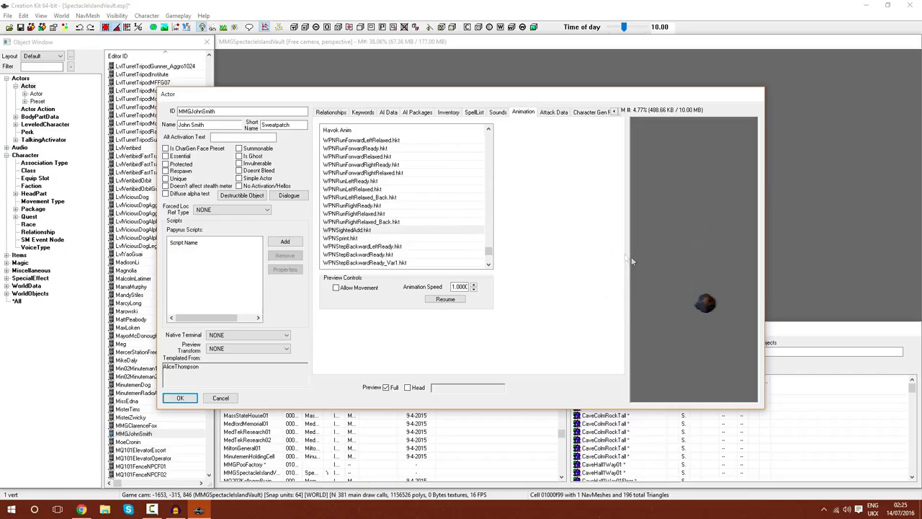
scroll(down, 3)
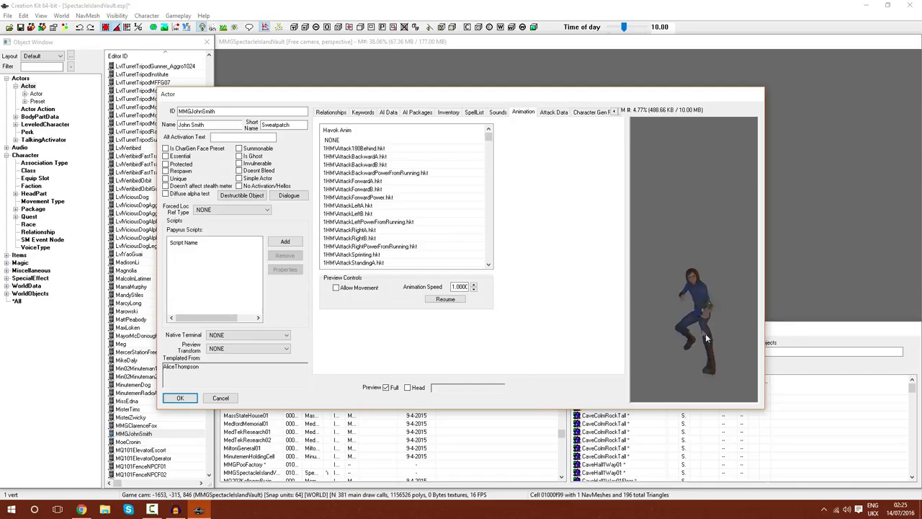
Resume the animation preview, then view the melee attack events in Attack Data
click(445, 299)
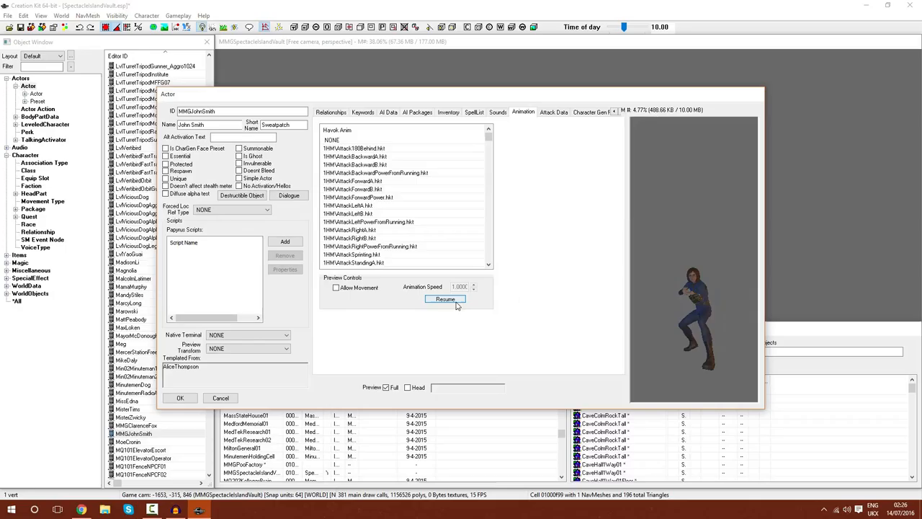
click(445, 299)
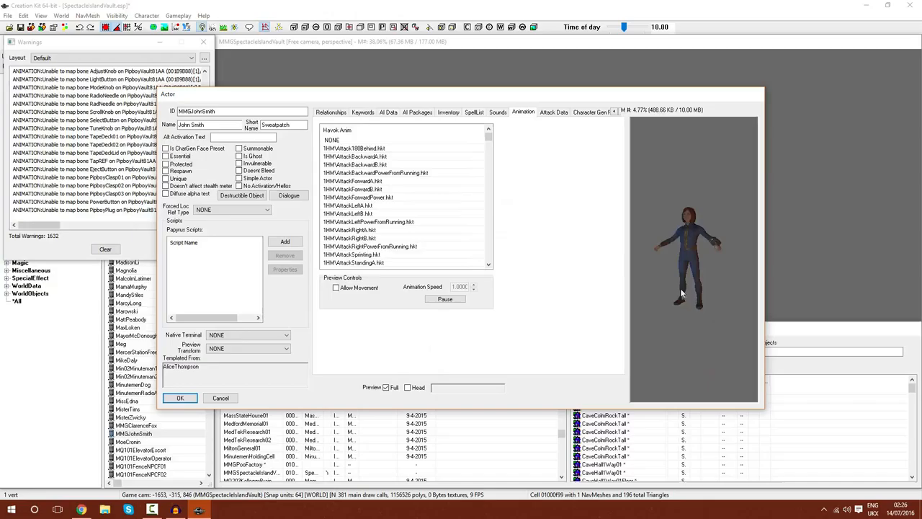
click(553, 112)
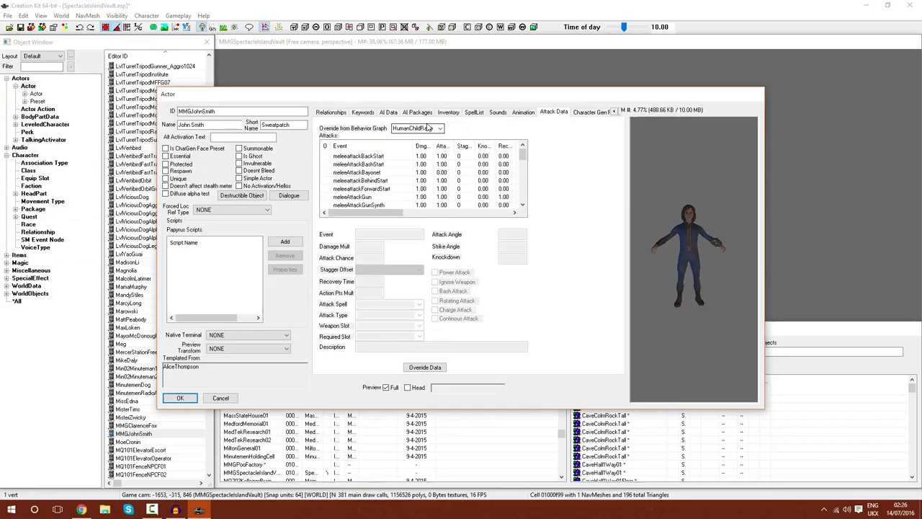
Override John Smith's attacks from the MirelurkHunterRace behaviour graph
click(358, 155)
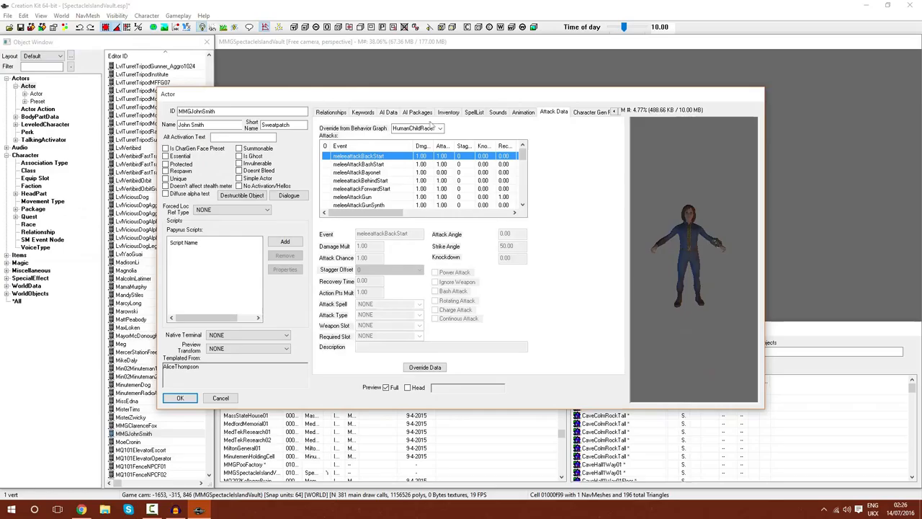
click(440, 128)
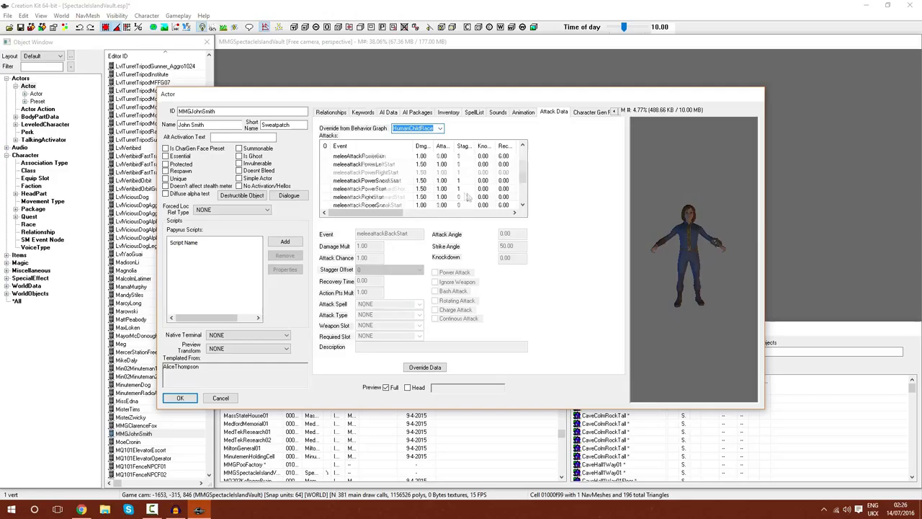
click(440, 127)
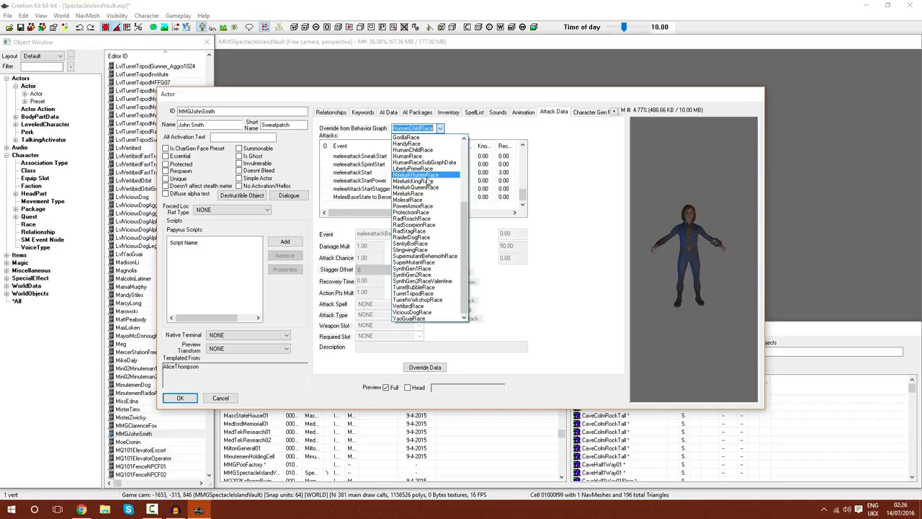
click(417, 175)
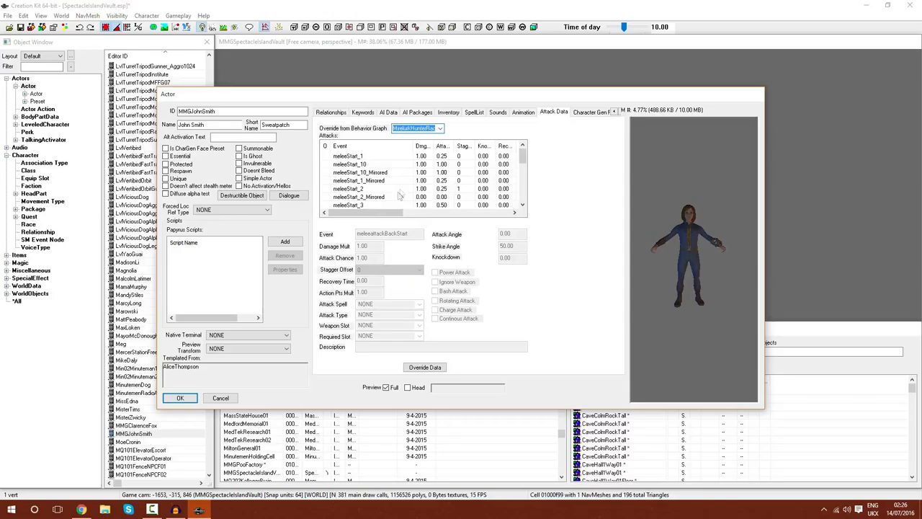
click(509, 112)
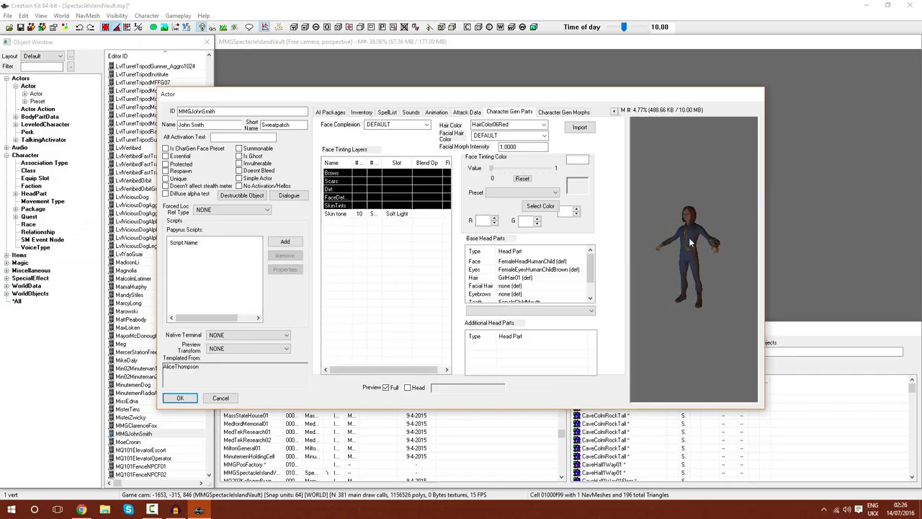
Give John Smith HairColor17PlatinumBlond hair and golden blond facial hair
click(386, 386)
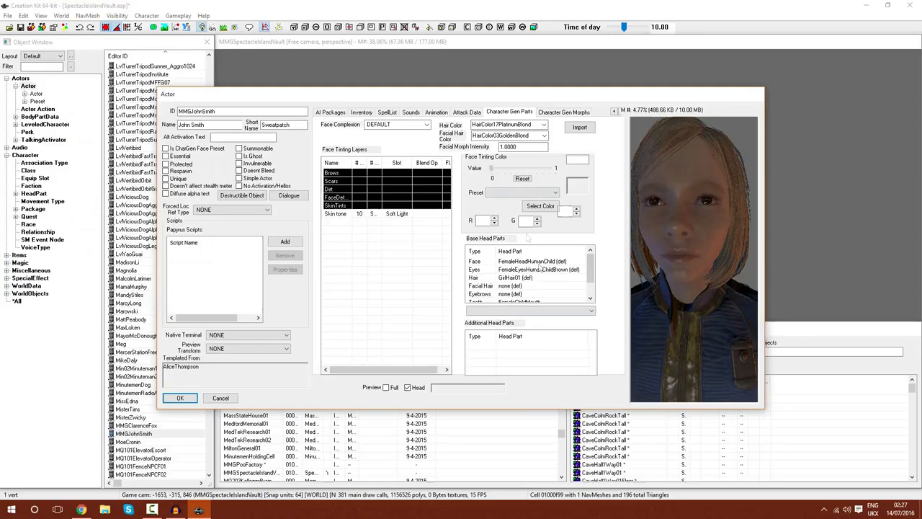
click(515, 278)
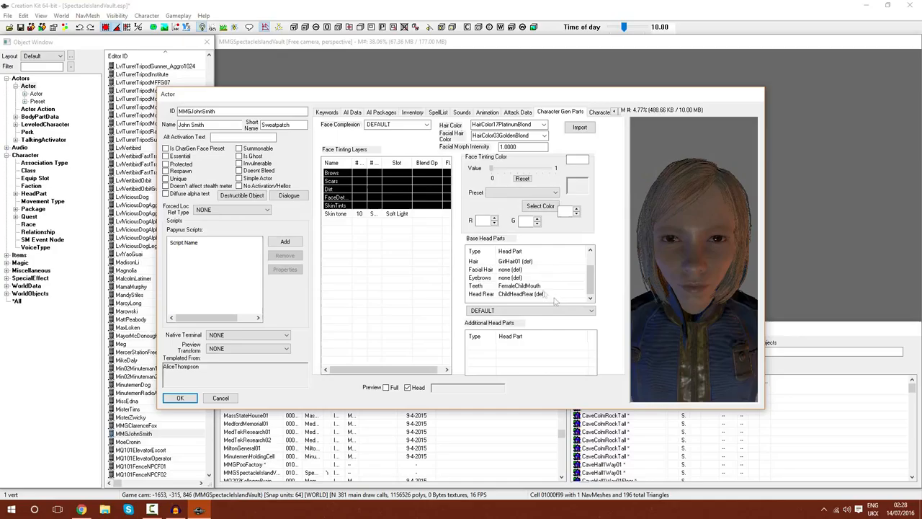
click(564, 112)
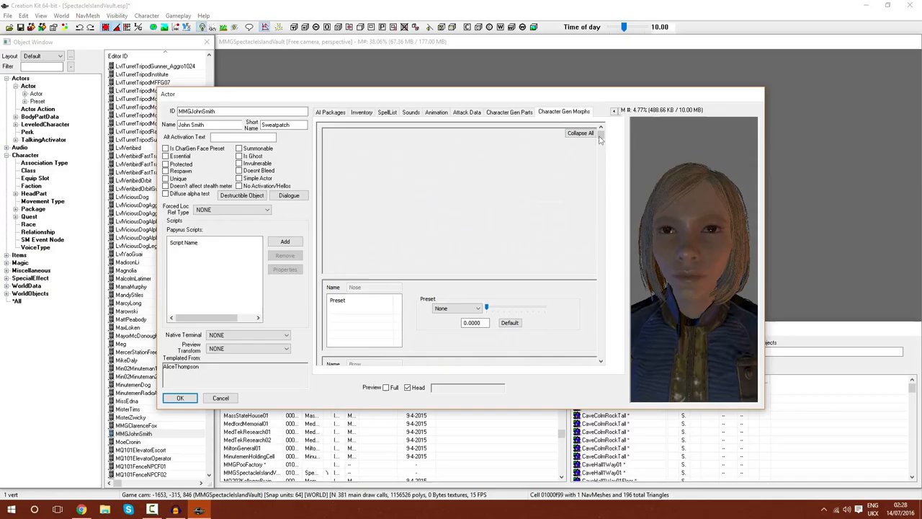
Review the eye, lip and jaw morph sliders, then accept the Actor dialog with OK
scroll(down, 3)
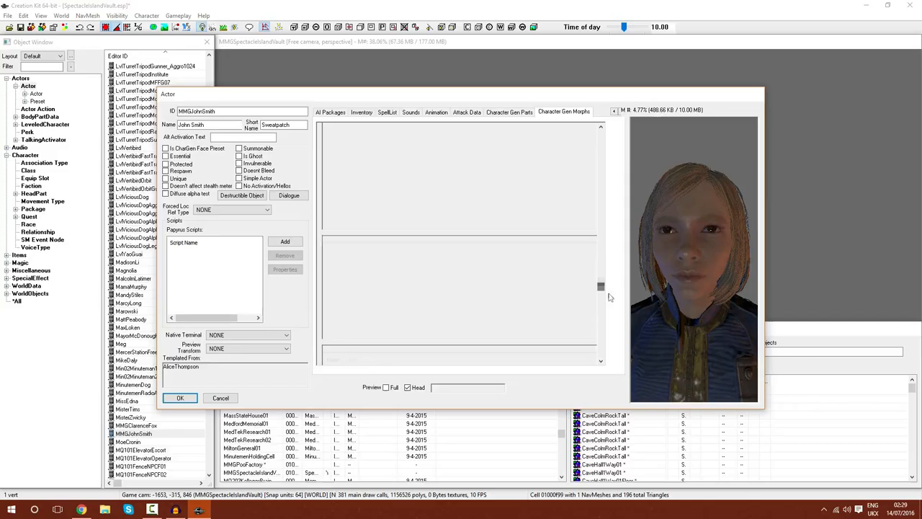
scroll(down, 3)
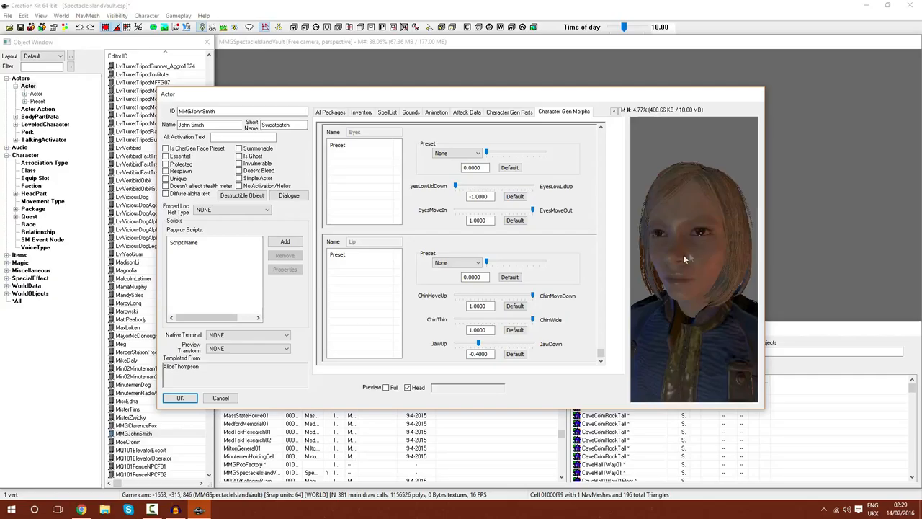
click(180, 398)
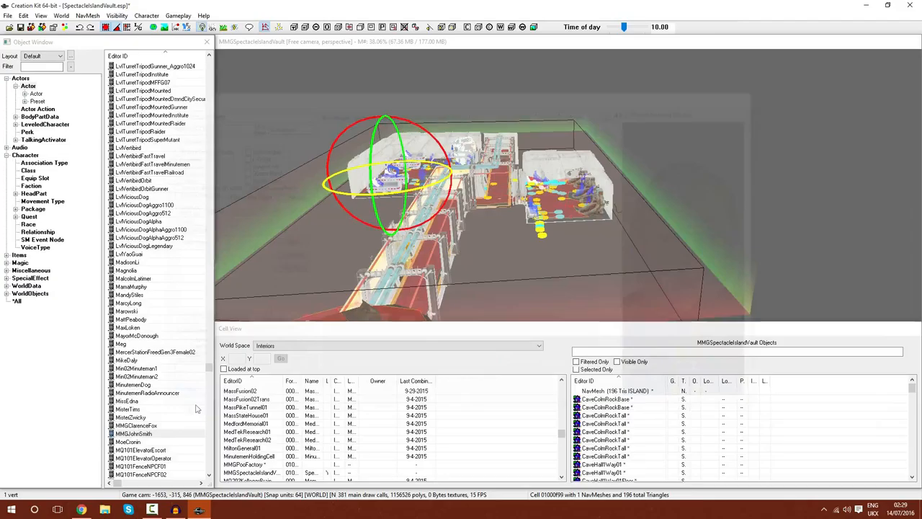